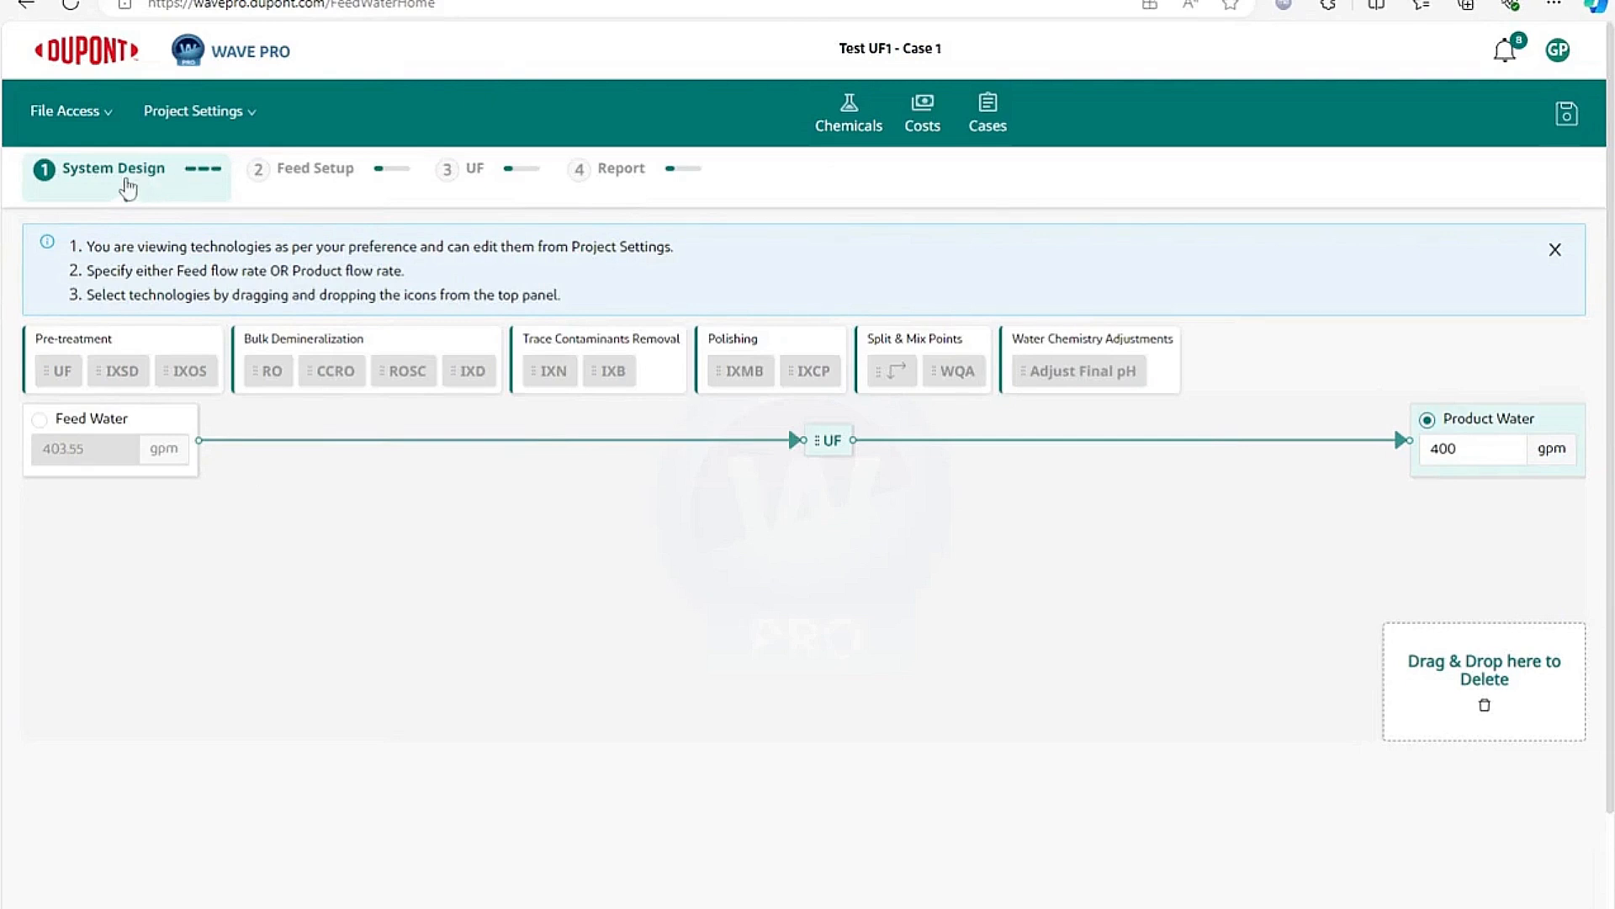
pyautogui.moveTo(327, 175)
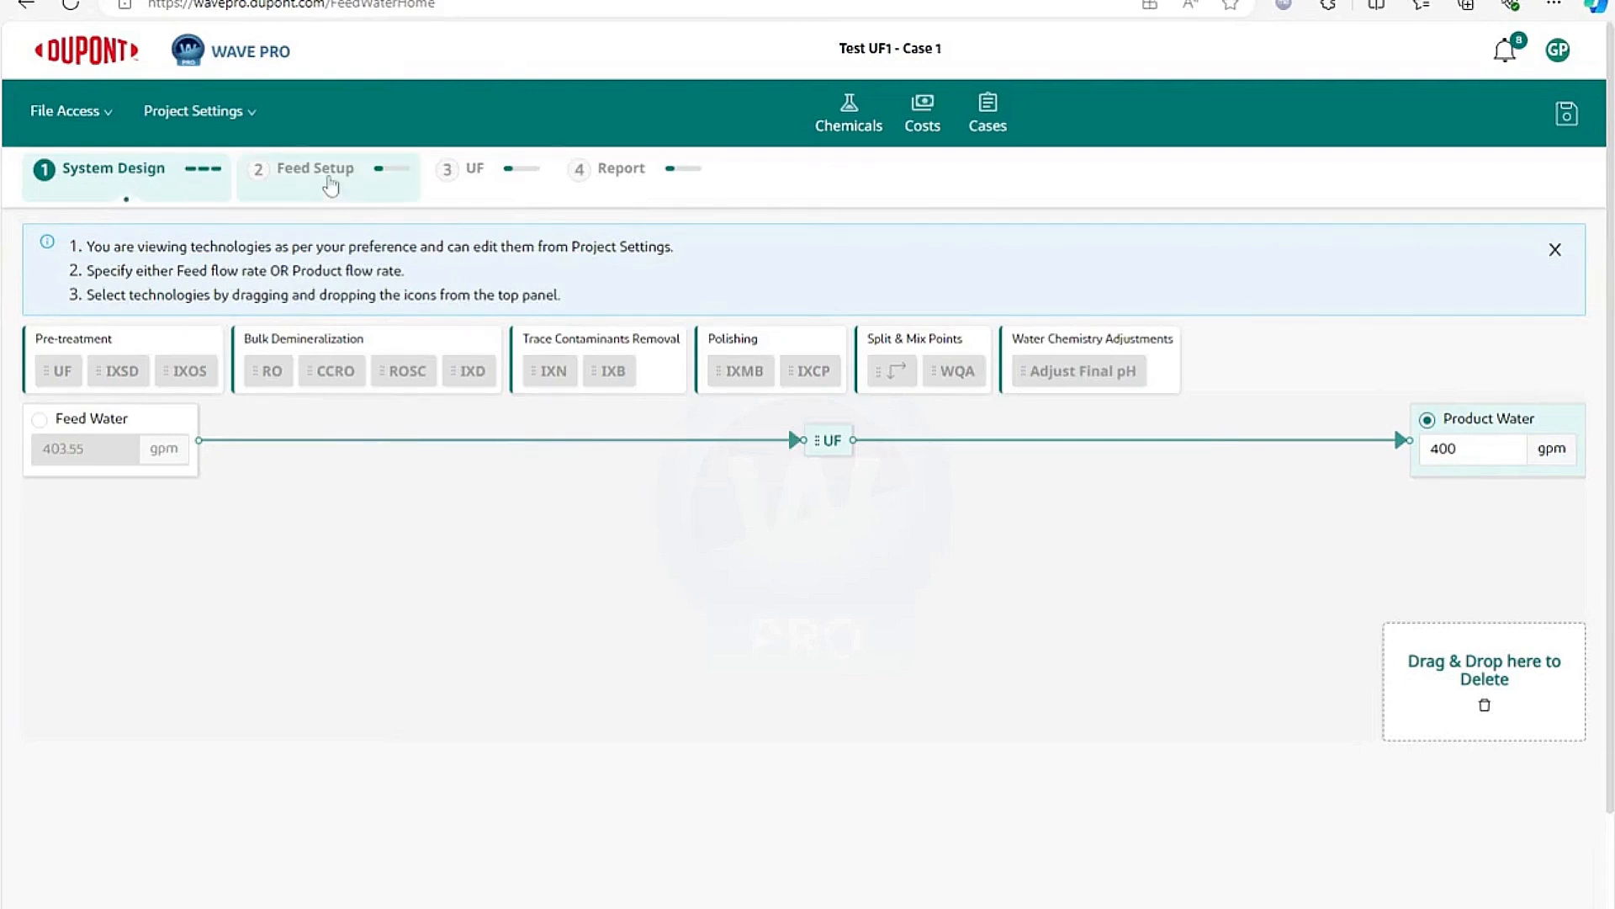
# Step: Open the Feed Setup step for Test UF1 - Case 1
pyautogui.click(315, 168)
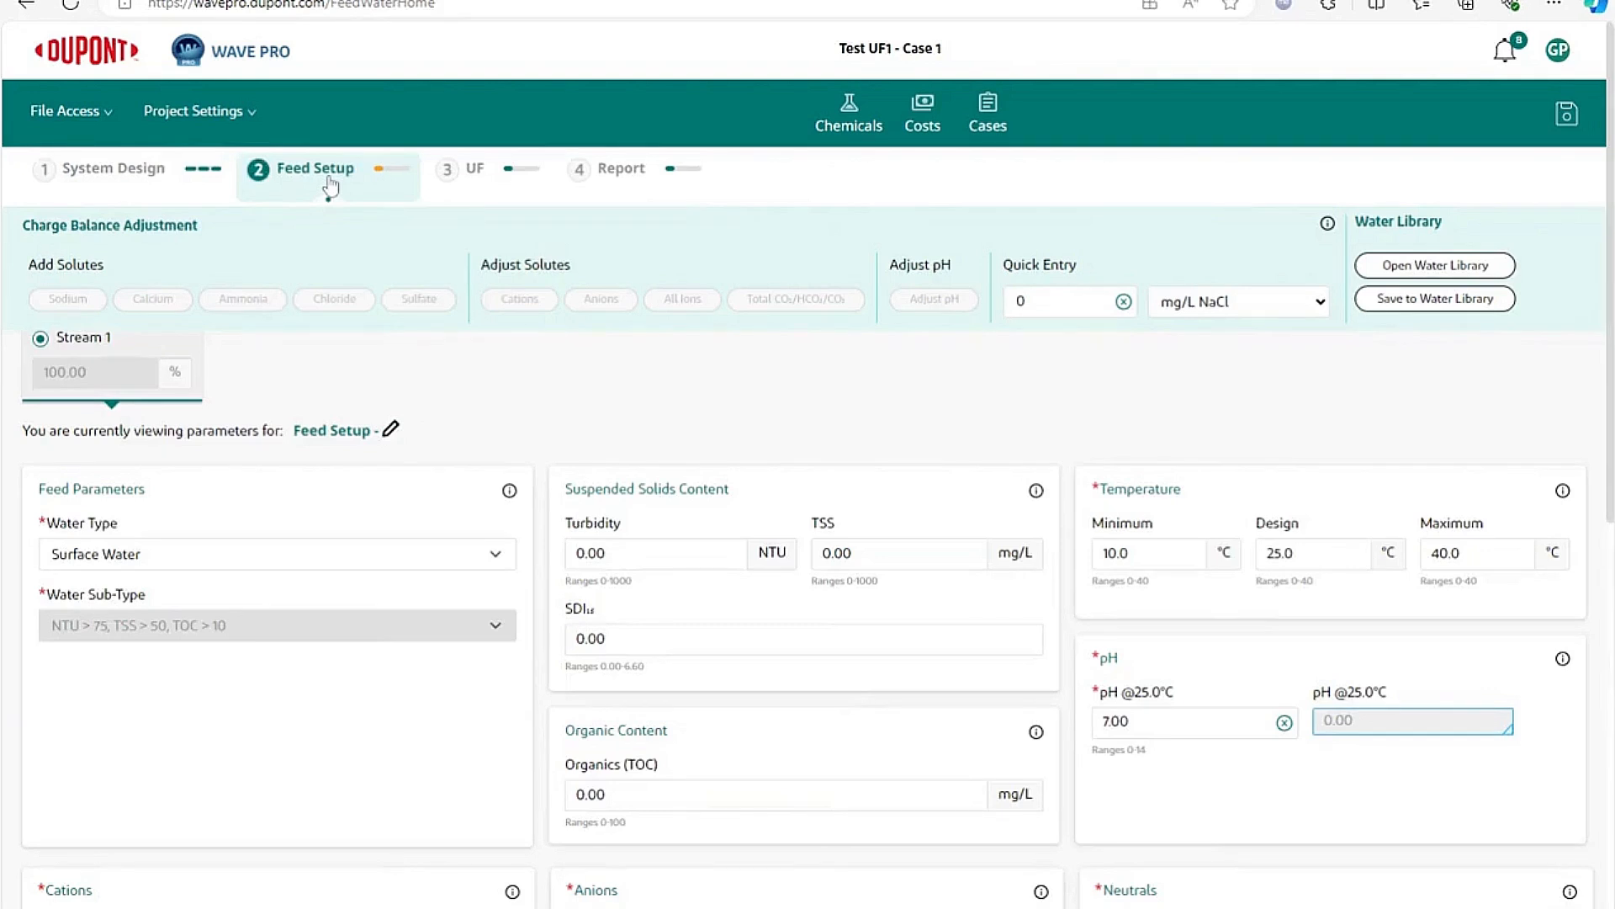
pyautogui.moveTo(543, 409)
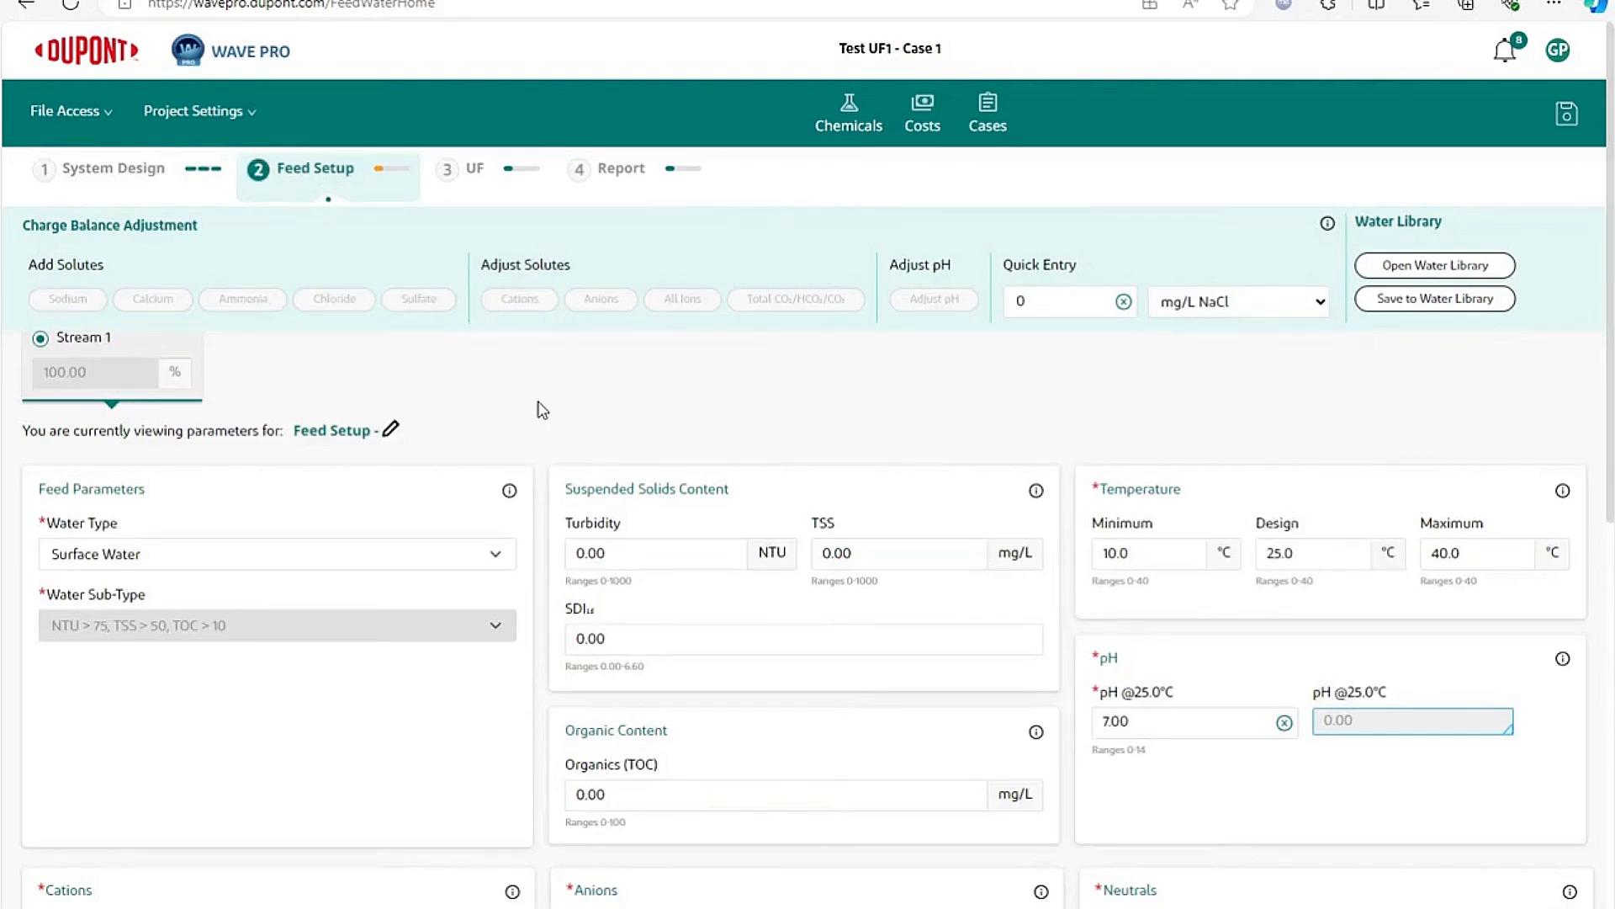
pyautogui.moveTo(217, 765)
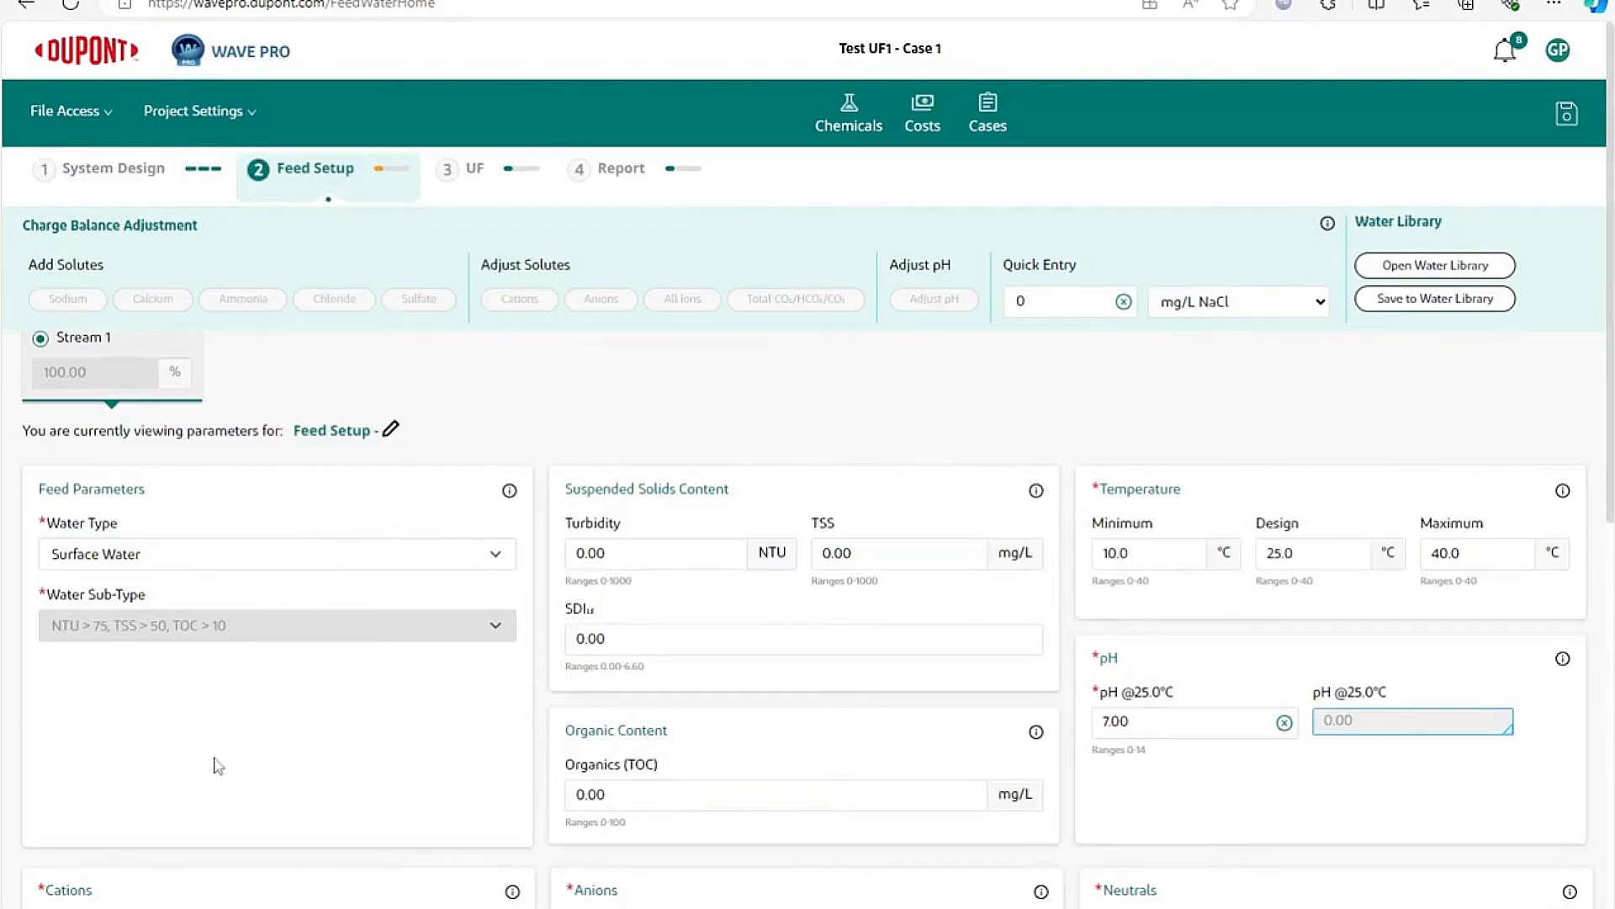
pyautogui.moveTo(381, 815)
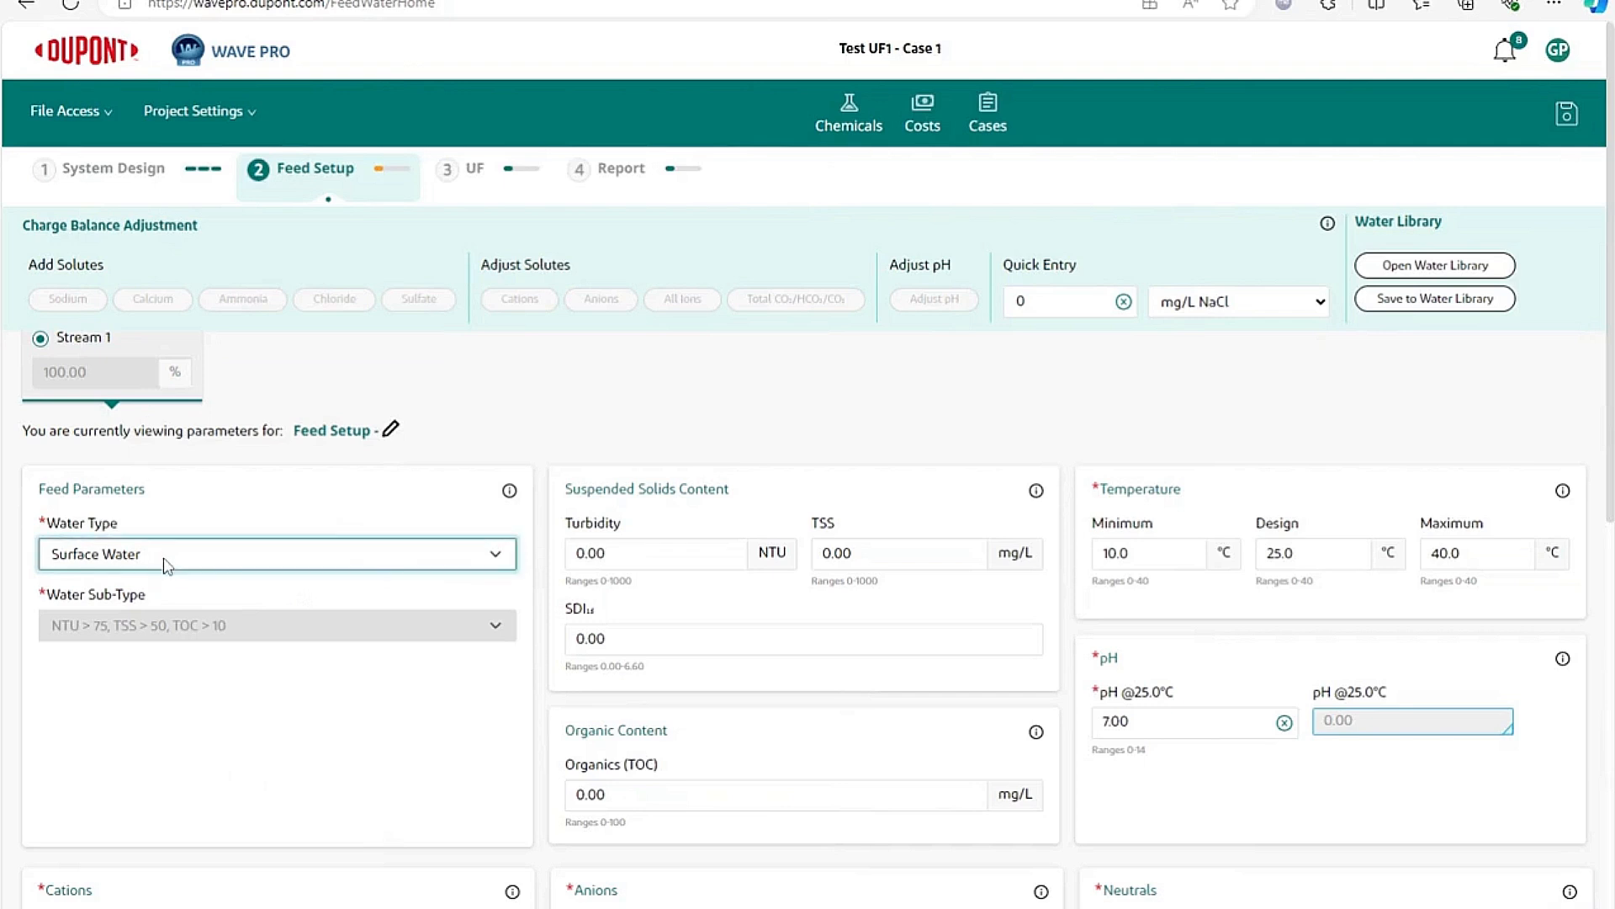
pyautogui.moveTo(170, 584)
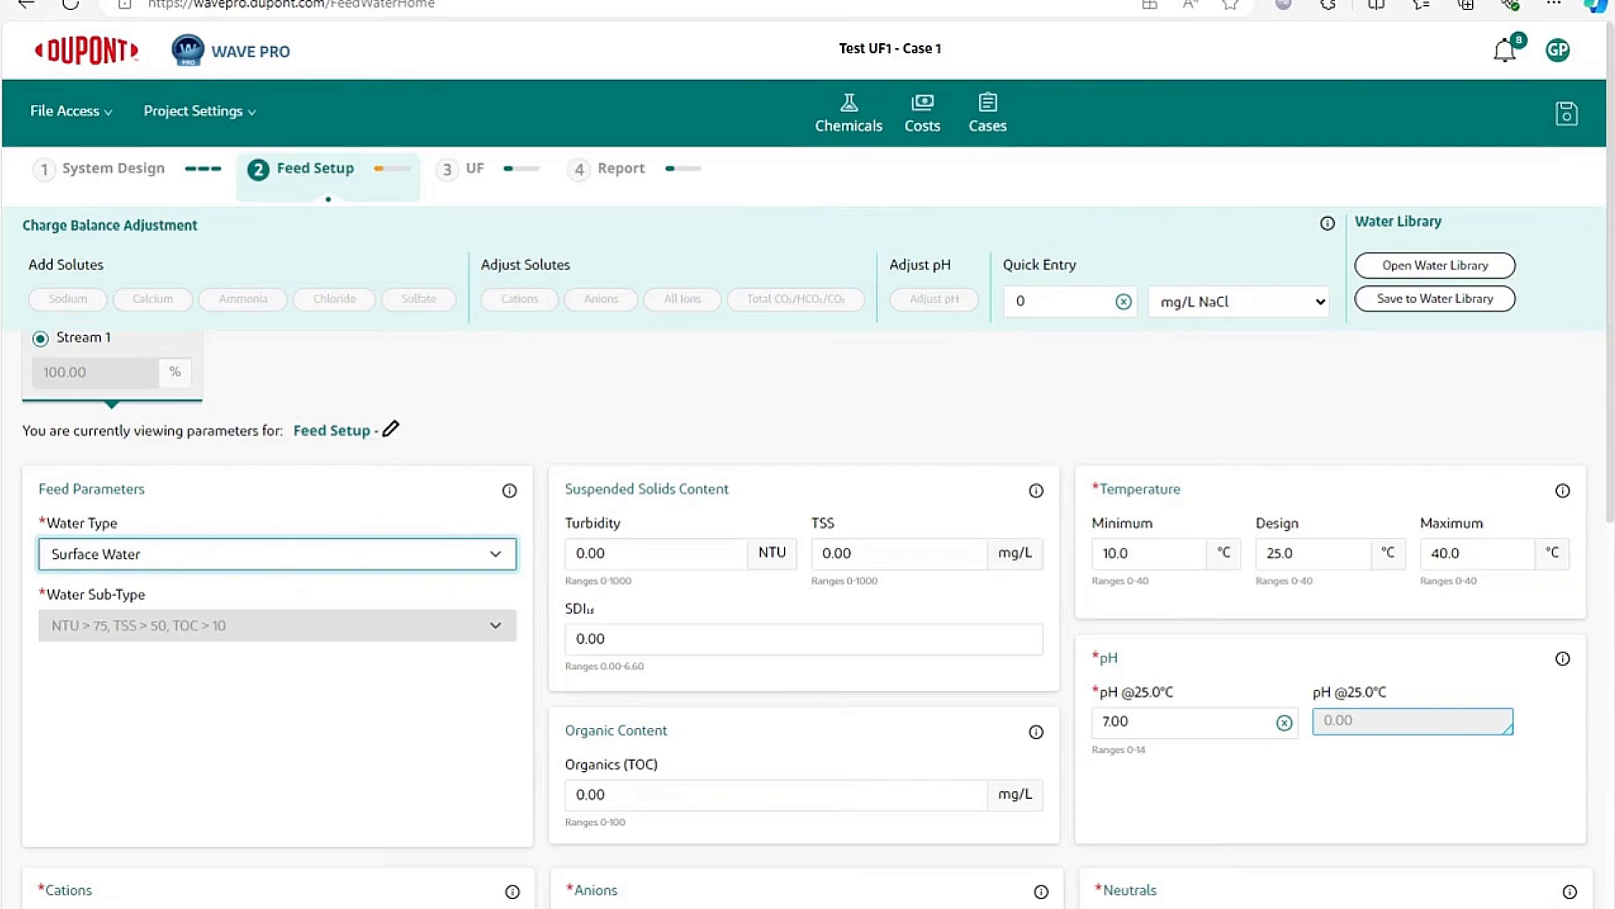
# Step: Select Well Water as the feed water type
pyautogui.click(275, 554)
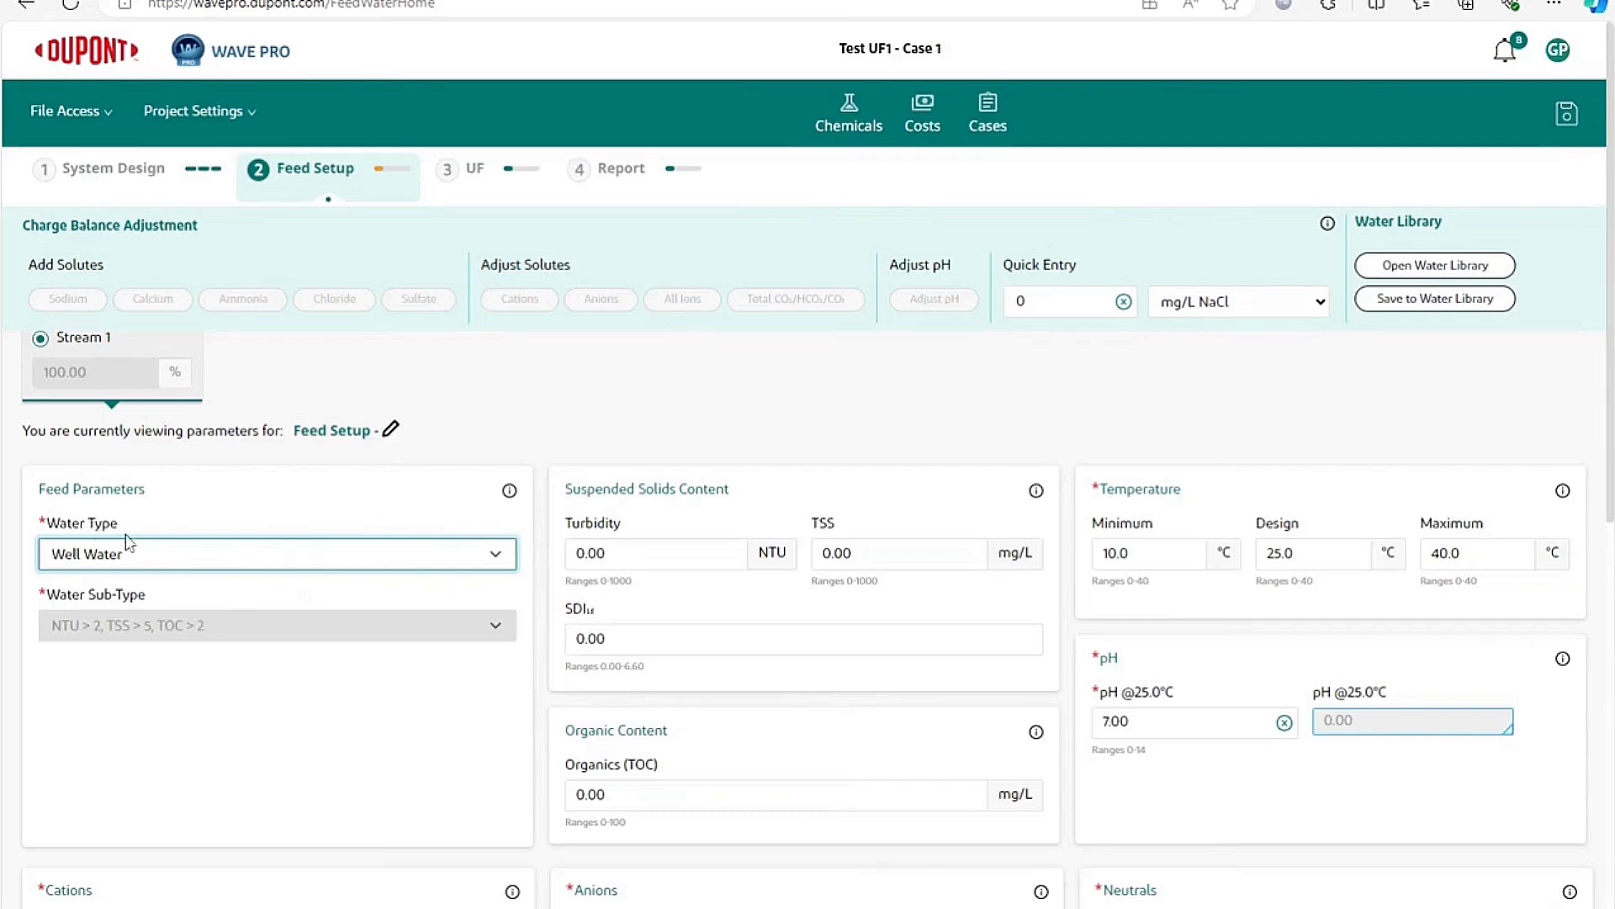
pyautogui.moveTo(409, 532)
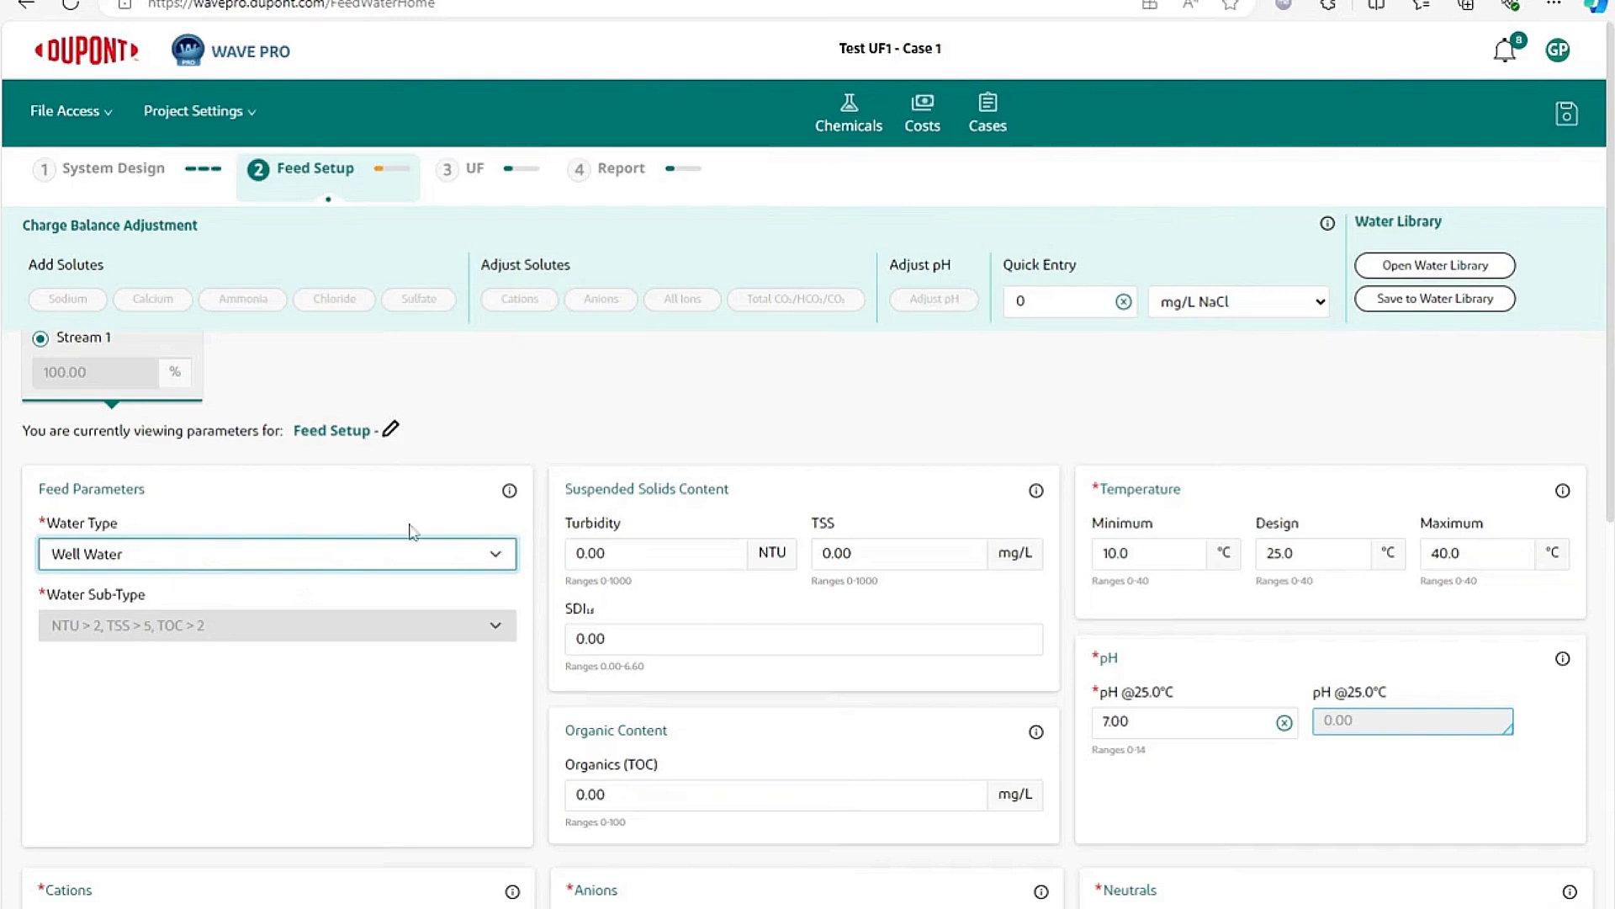
pyautogui.moveTo(817, 522)
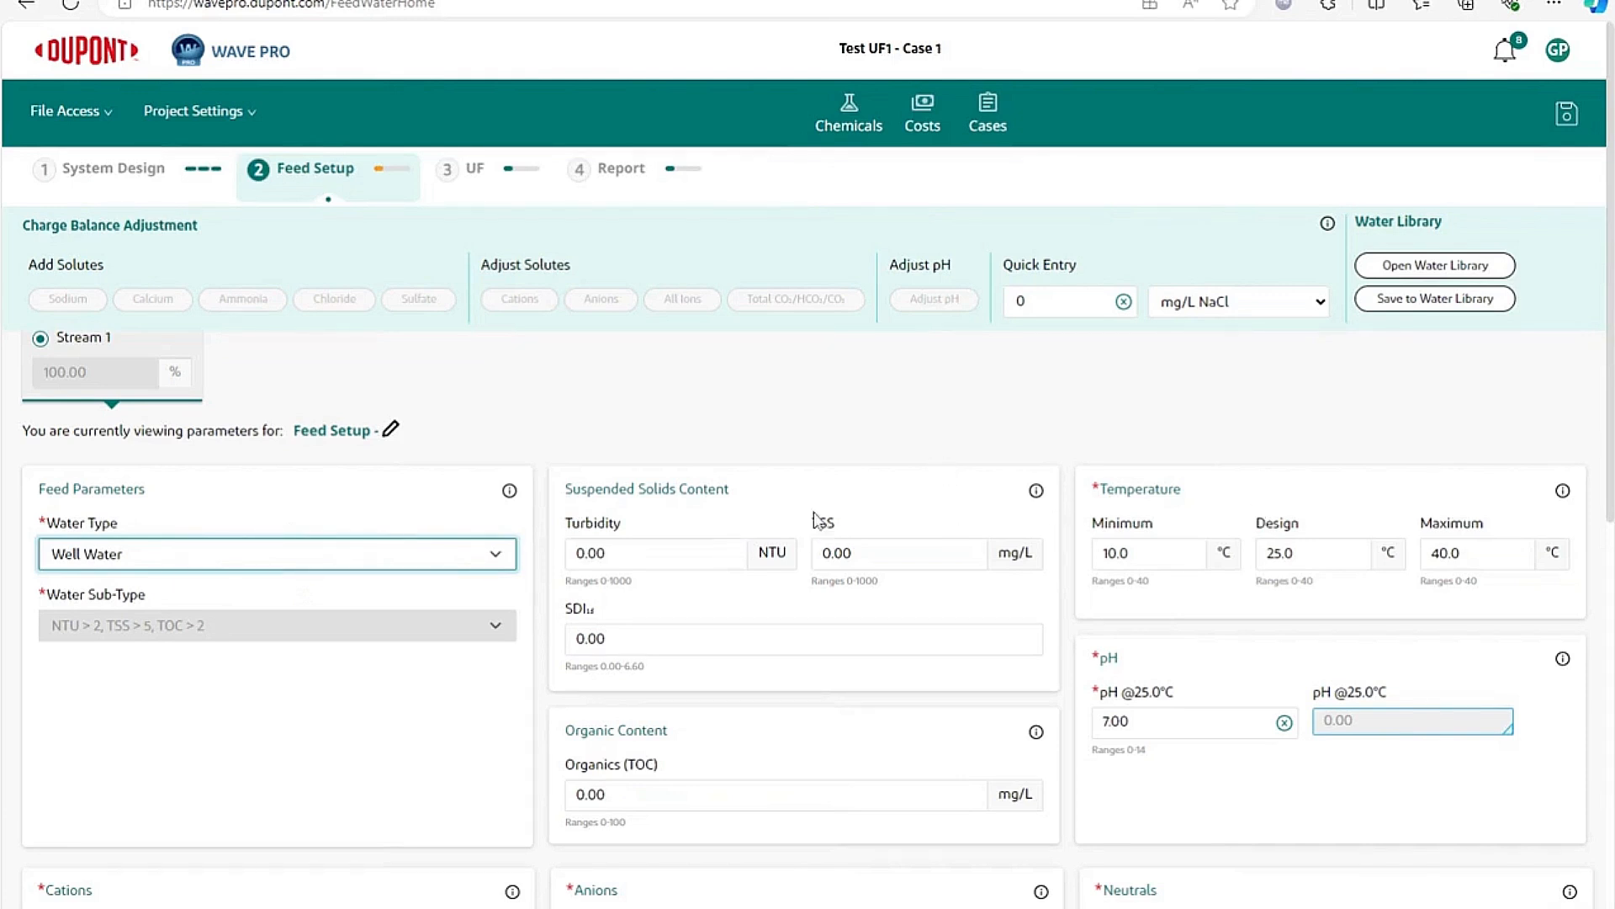
pyautogui.moveTo(711, 513)
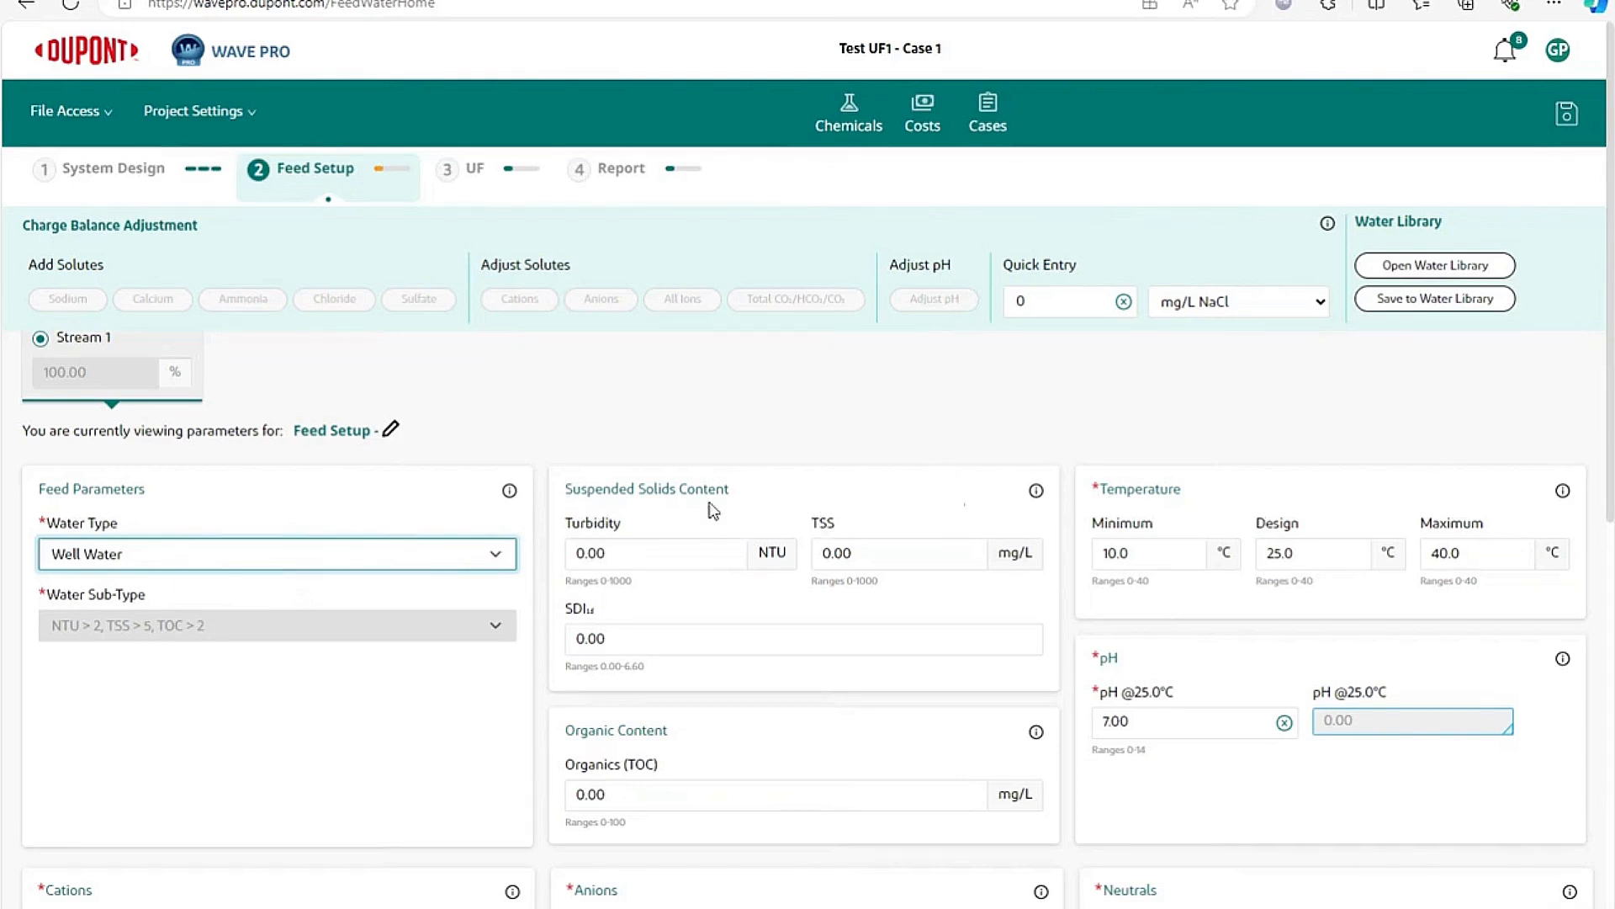
pyautogui.moveTo(917, 512)
pyautogui.write('4')
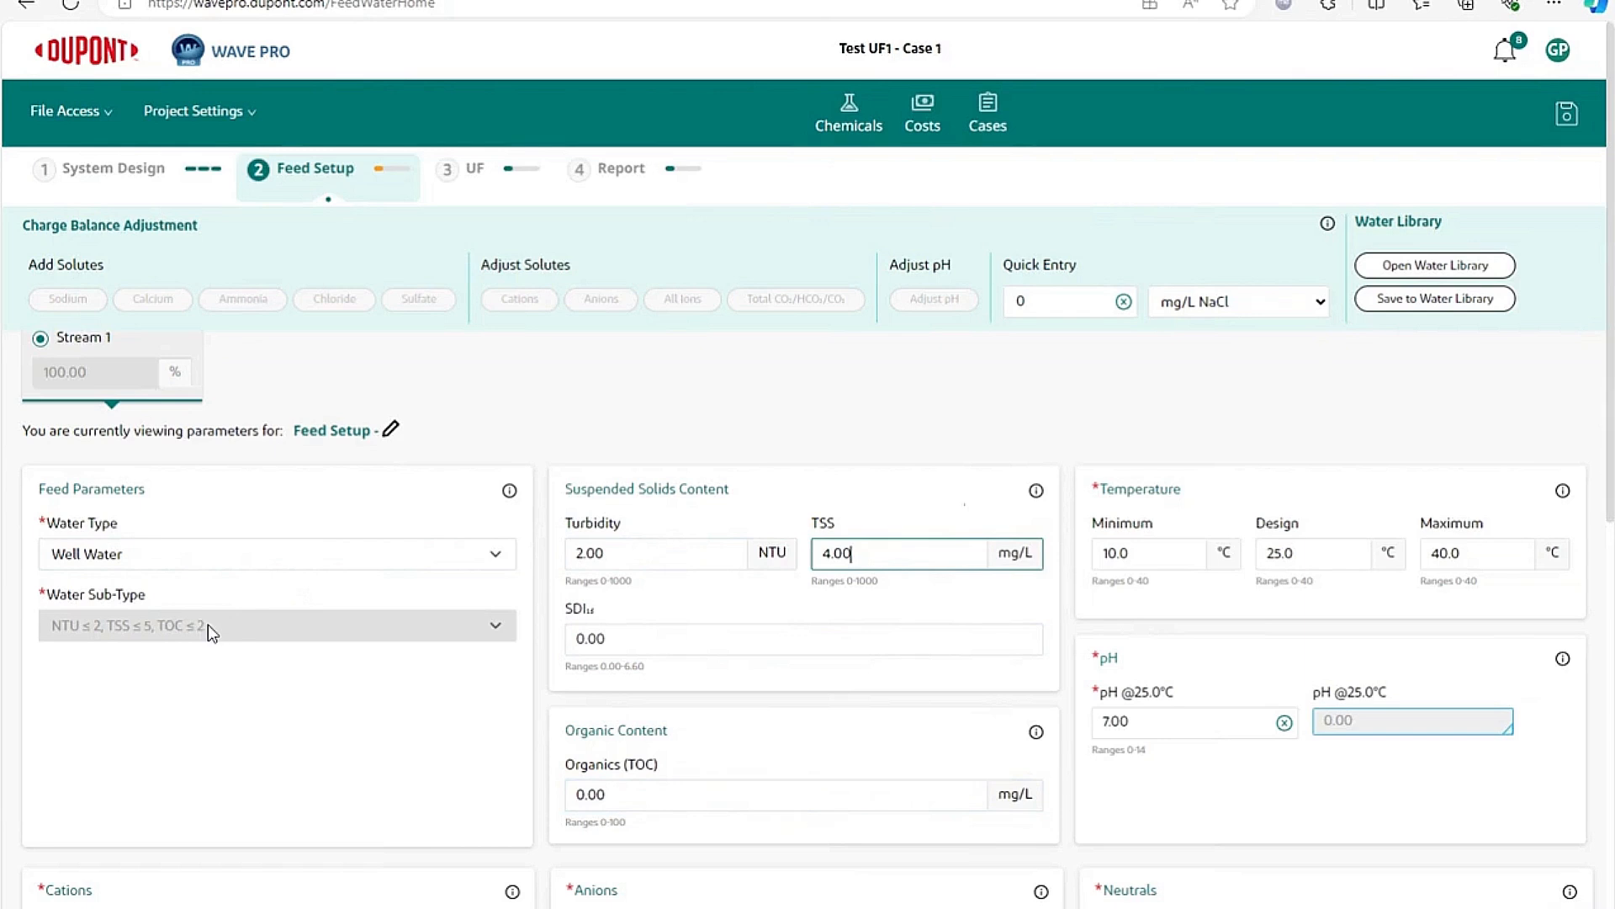
pyautogui.moveTo(211, 633)
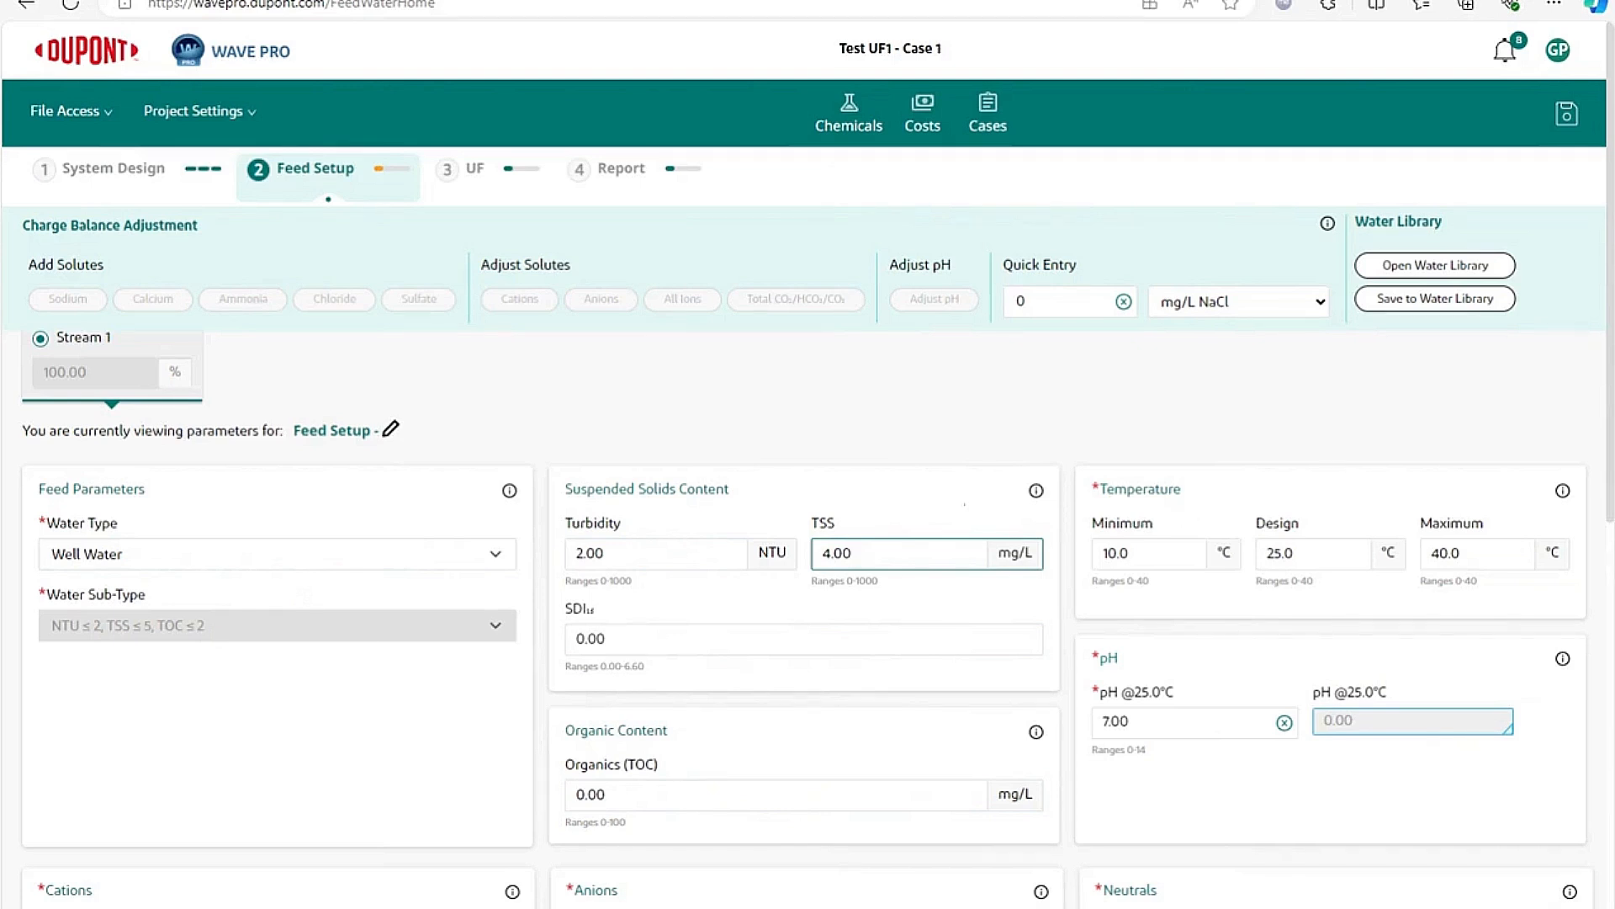
pyautogui.moveTo(1570, 618)
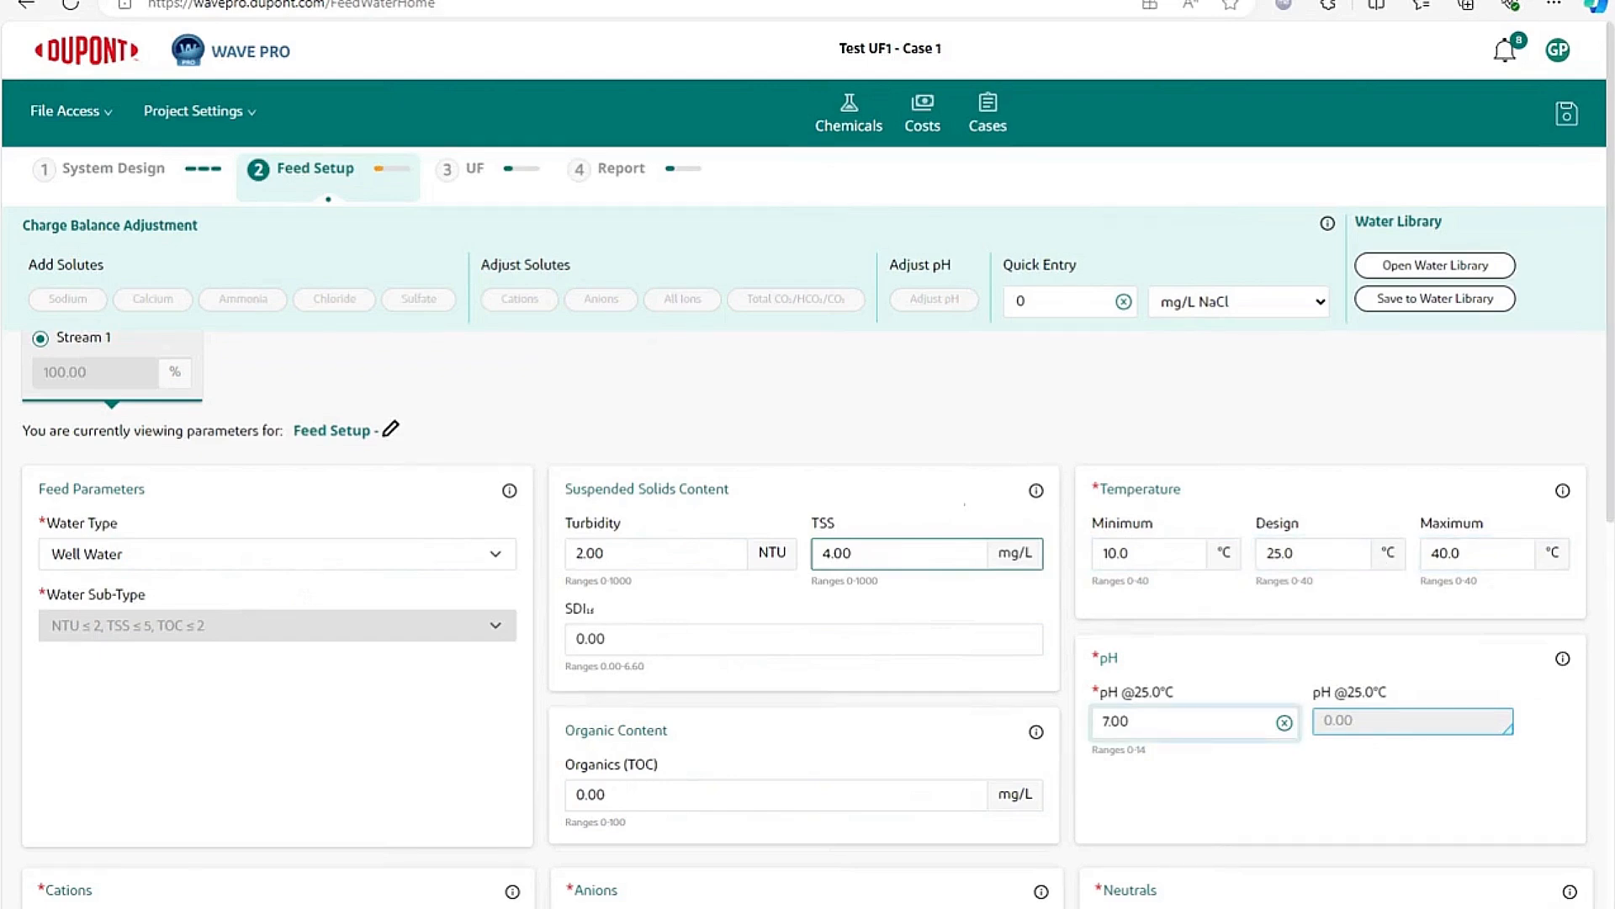
pyautogui.scroll(-3)
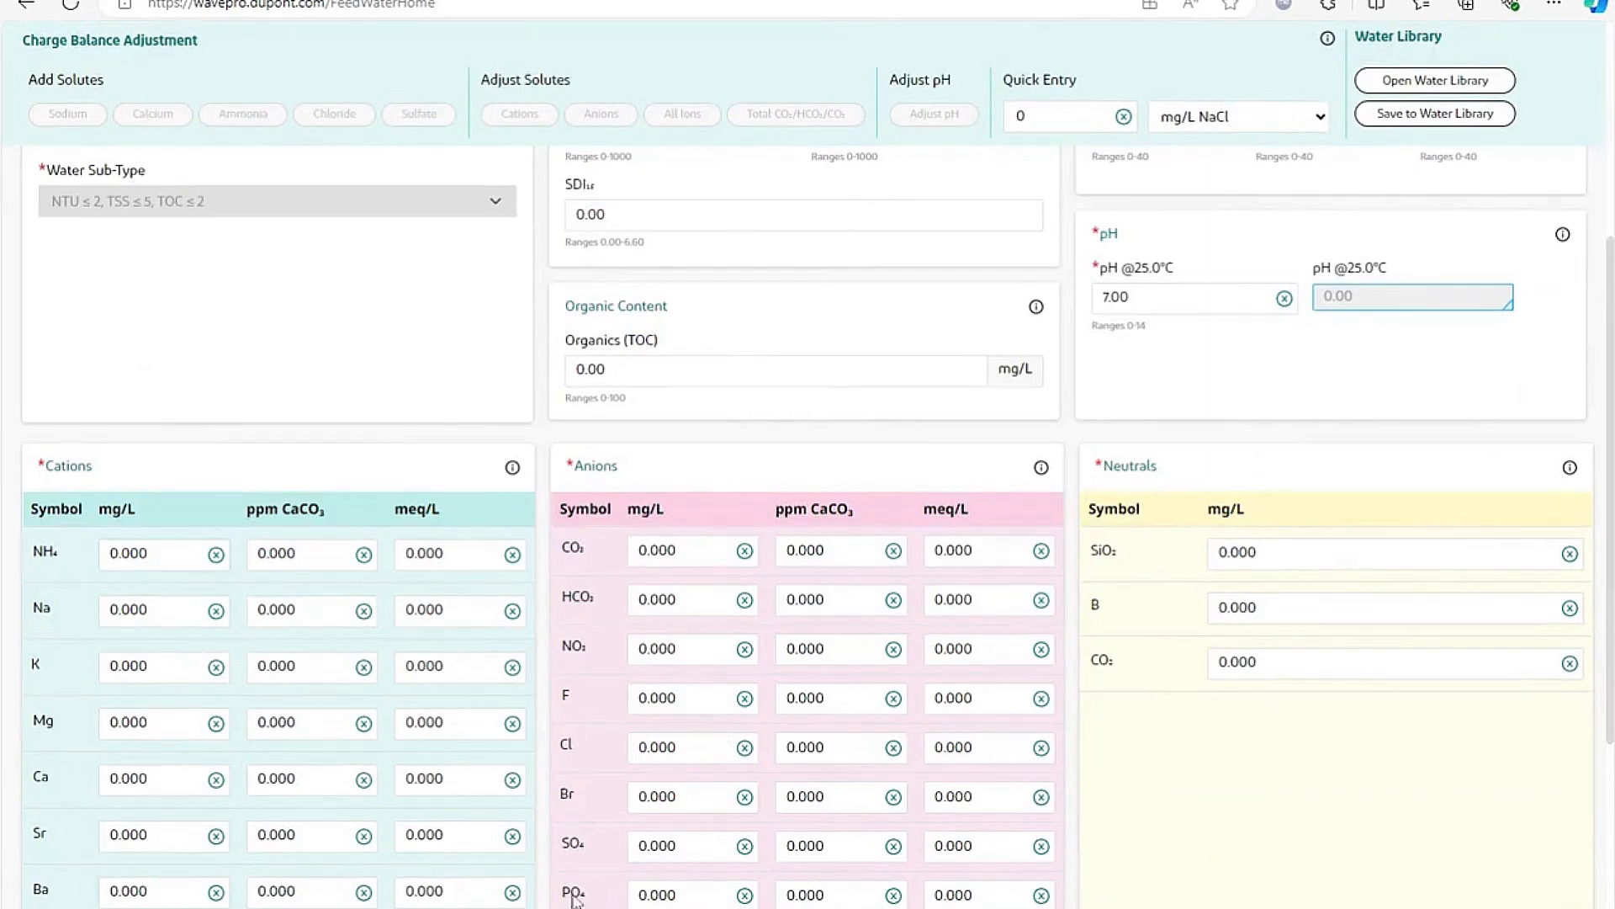
pyautogui.moveTo(595, 564)
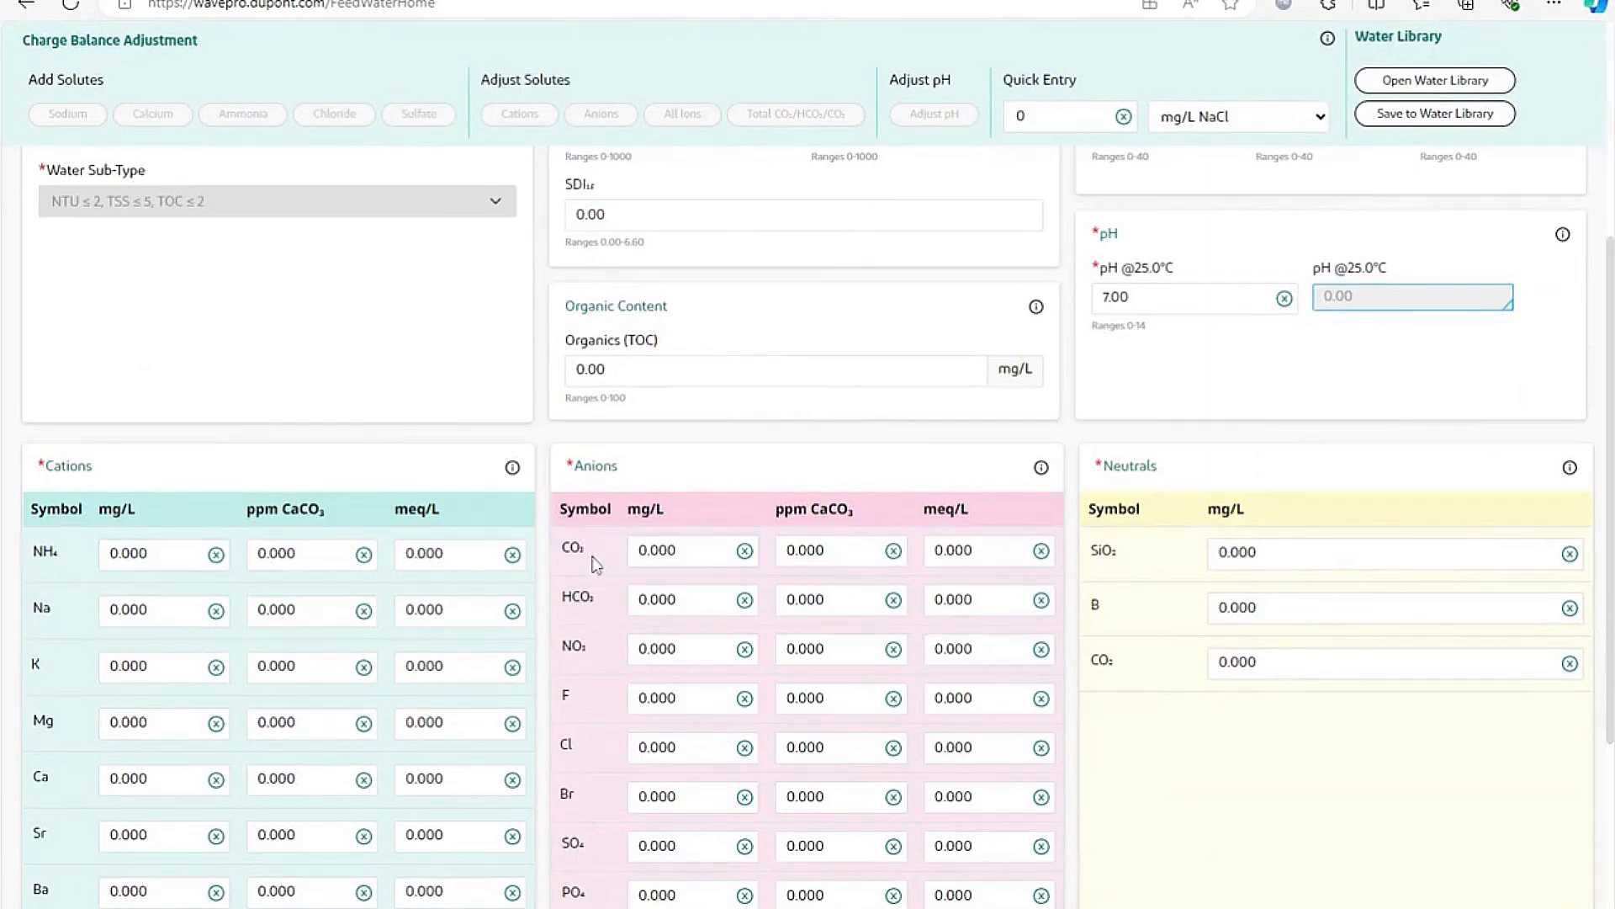
pyautogui.click(155, 554)
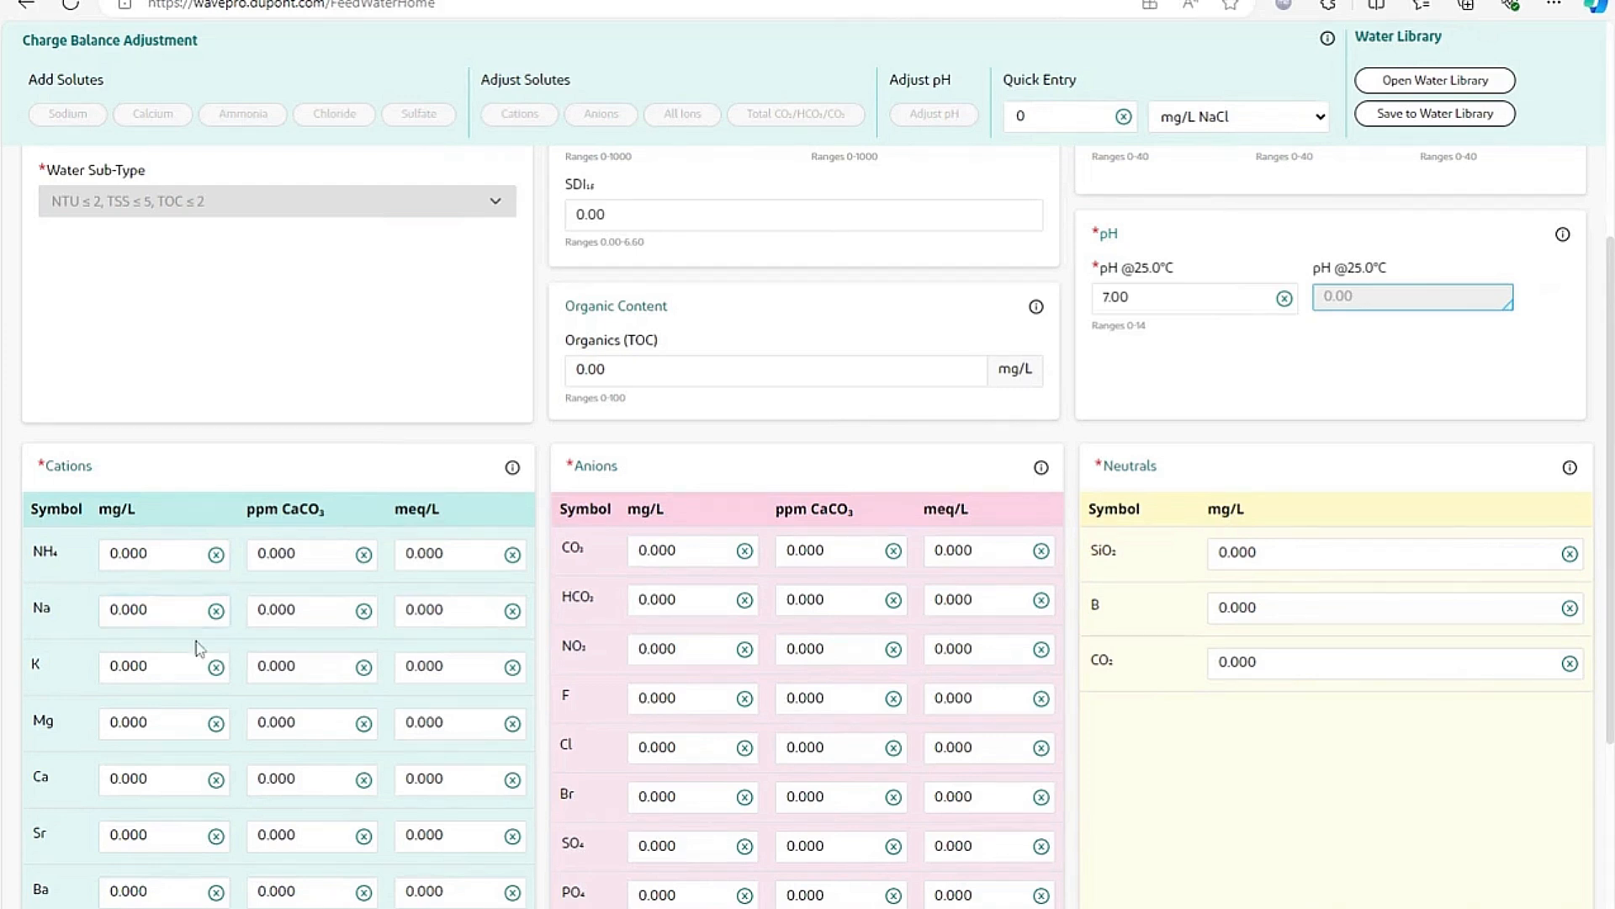
pyautogui.scroll(3)
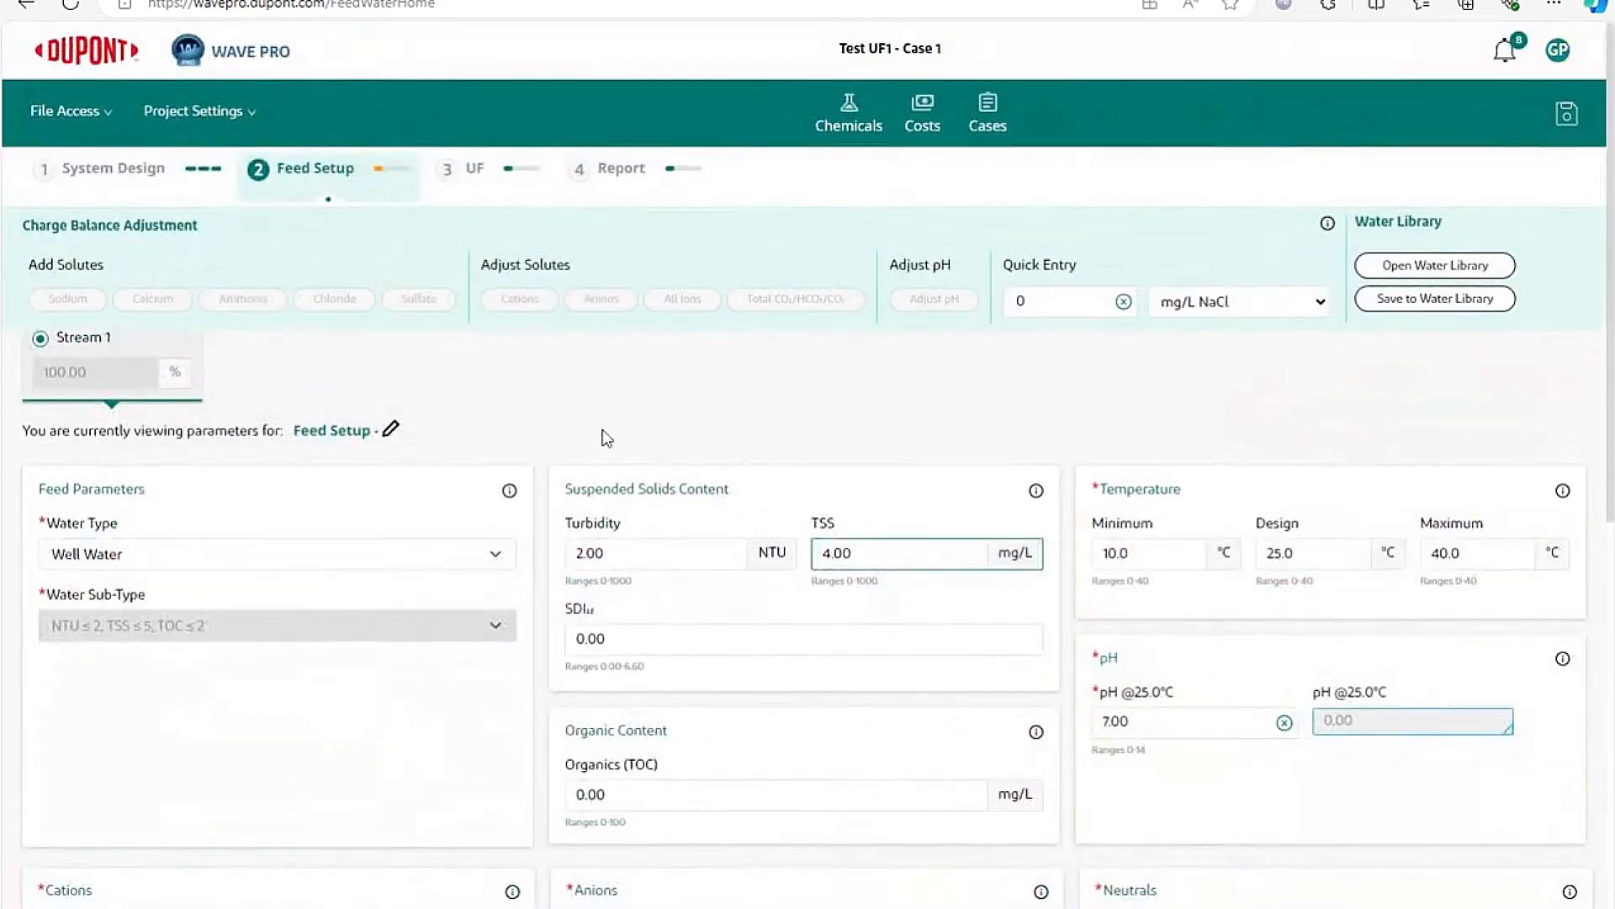
pyautogui.moveTo(1455, 243)
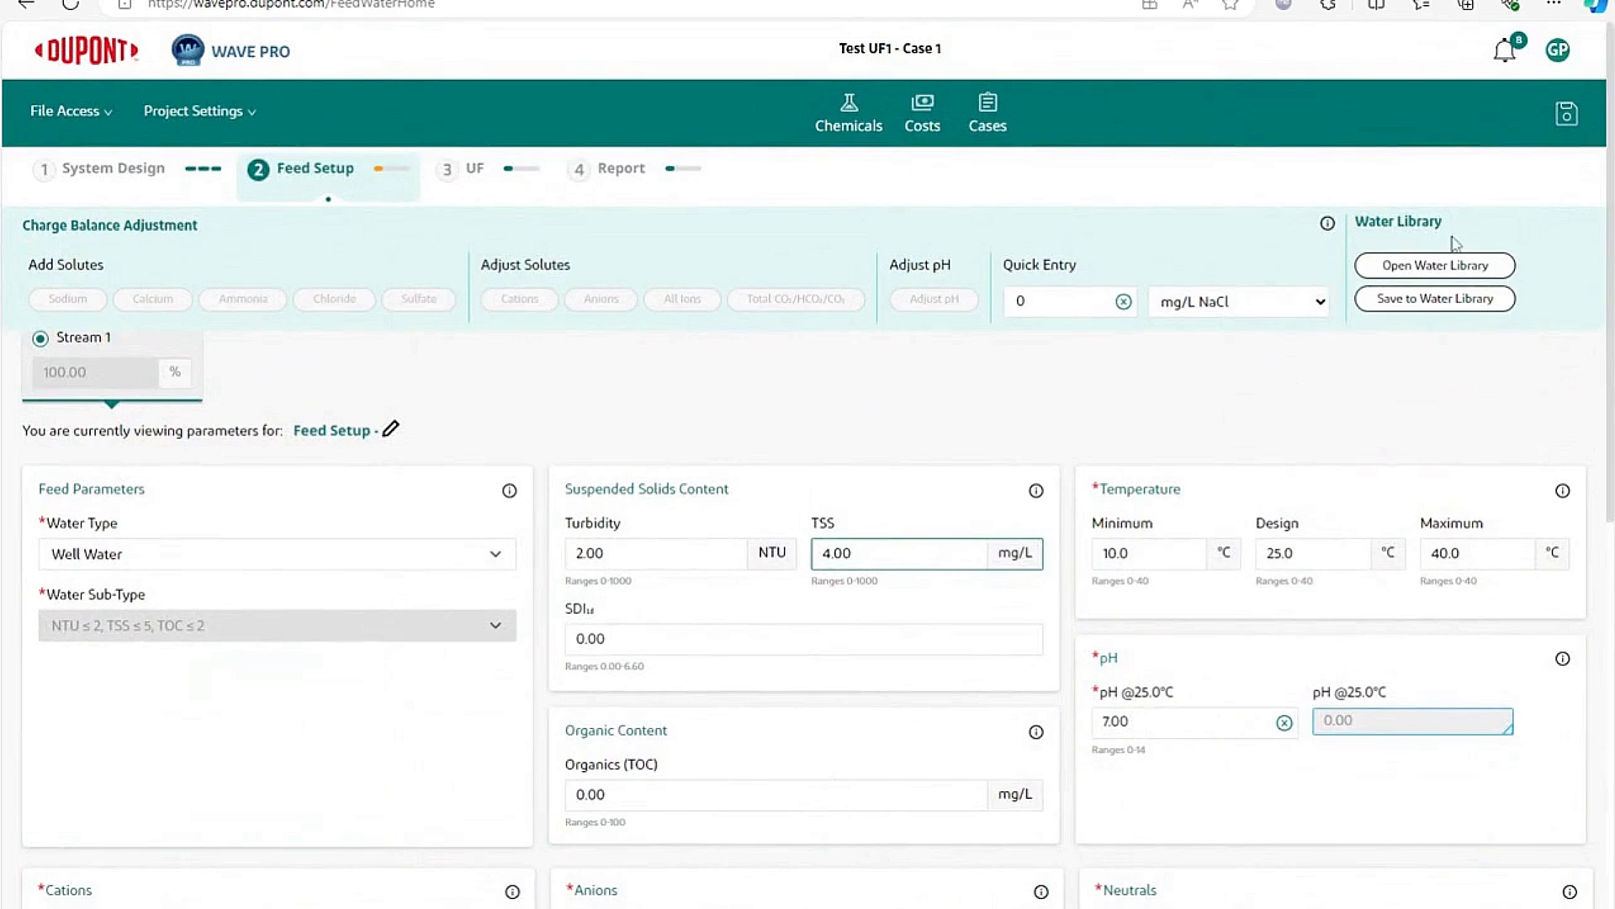
pyautogui.moveTo(1435, 265)
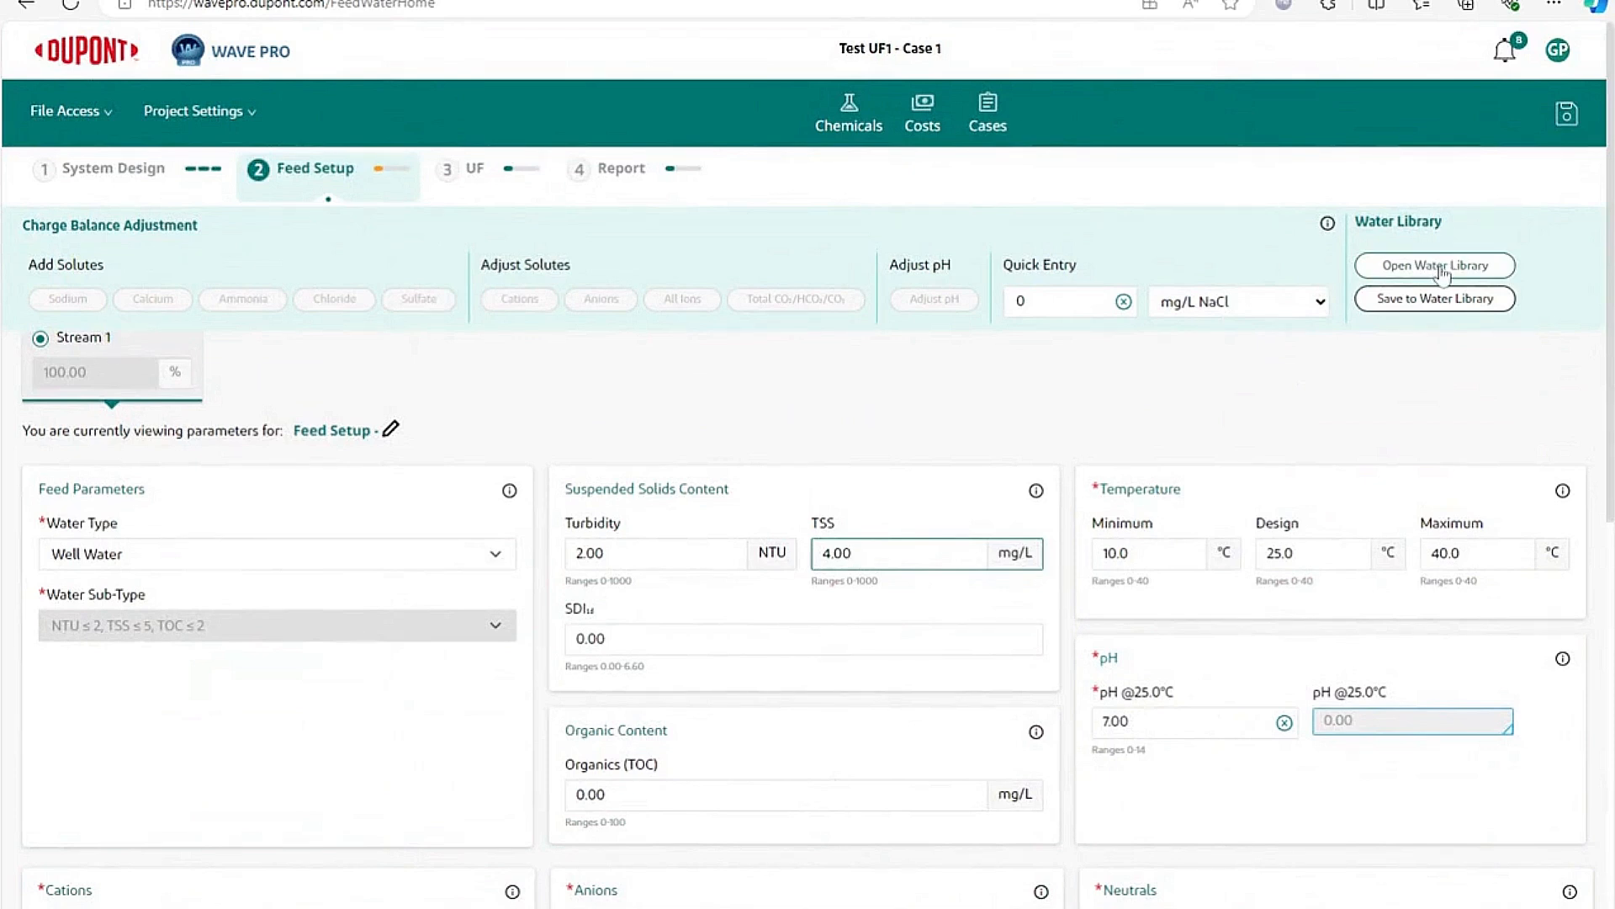
# Step: Copy River - Mean North America from the water library into the feed water
pyautogui.click(1432, 265)
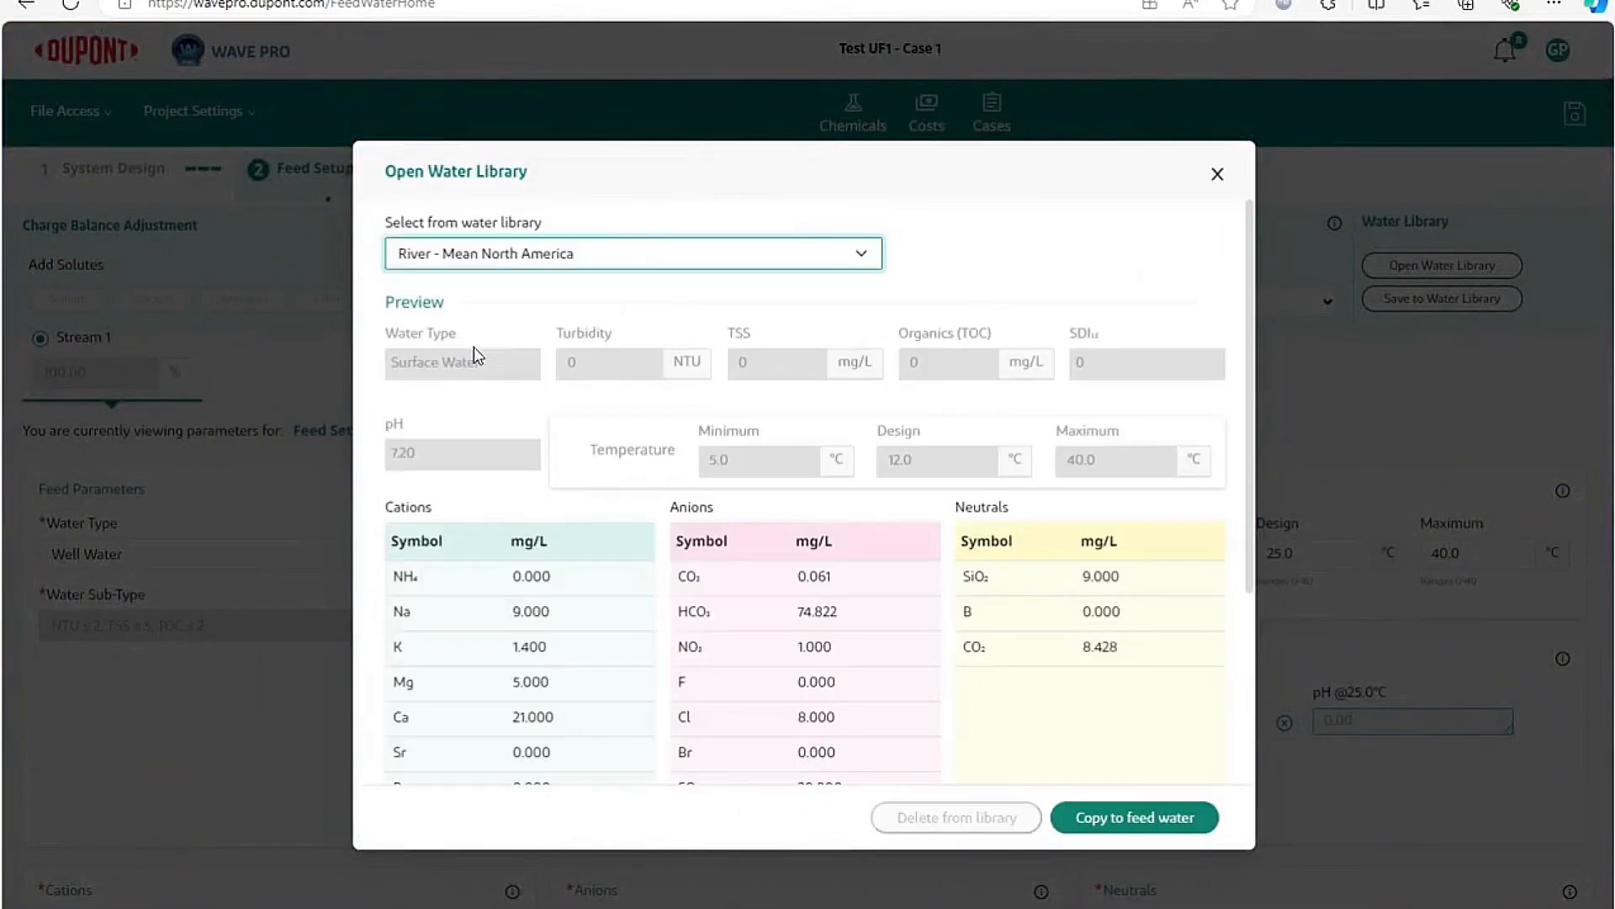
pyautogui.moveTo(505, 367)
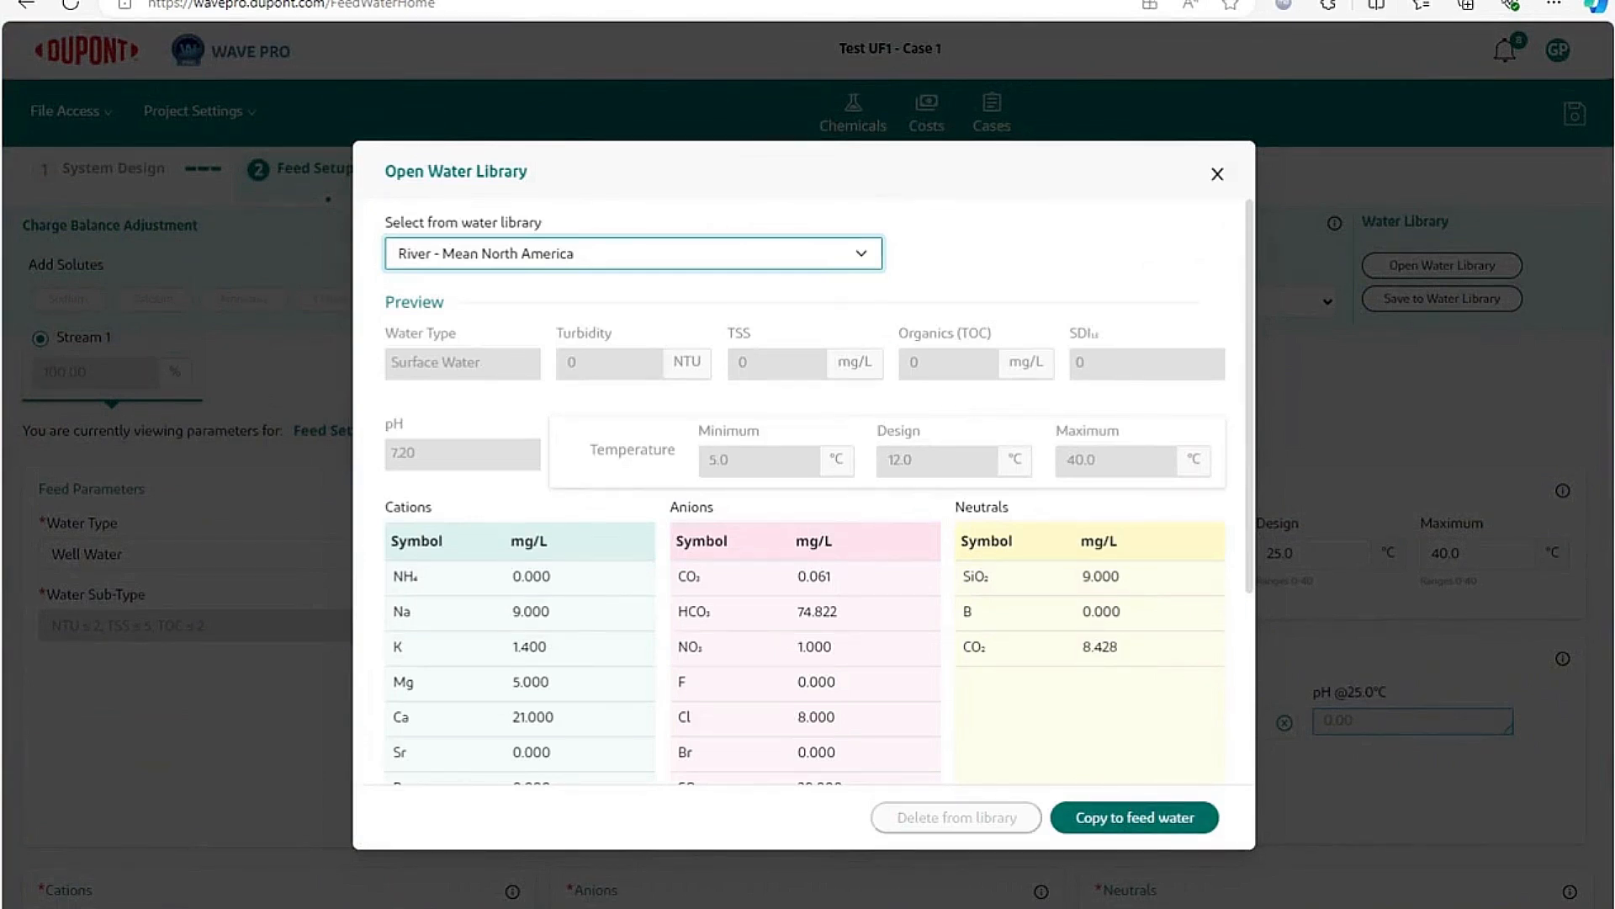
pyautogui.click(1133, 817)
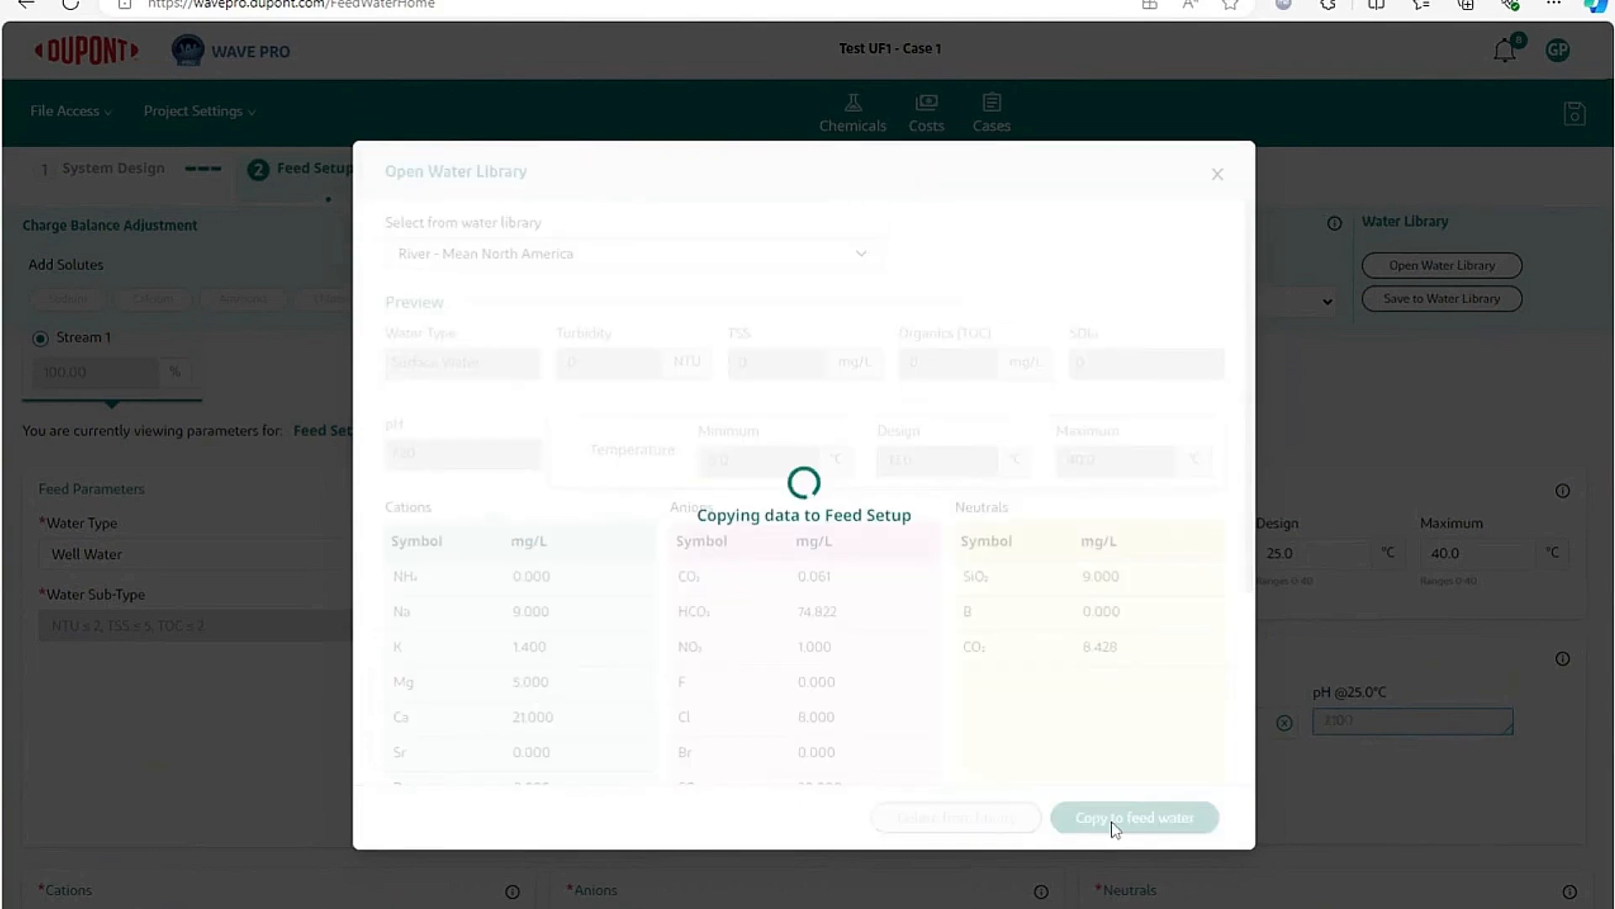
# Step: Finish copying River - Mean North America into Feed Setup (Surface Water, pH 7.20, 12 °C)
pyautogui.click(1135, 817)
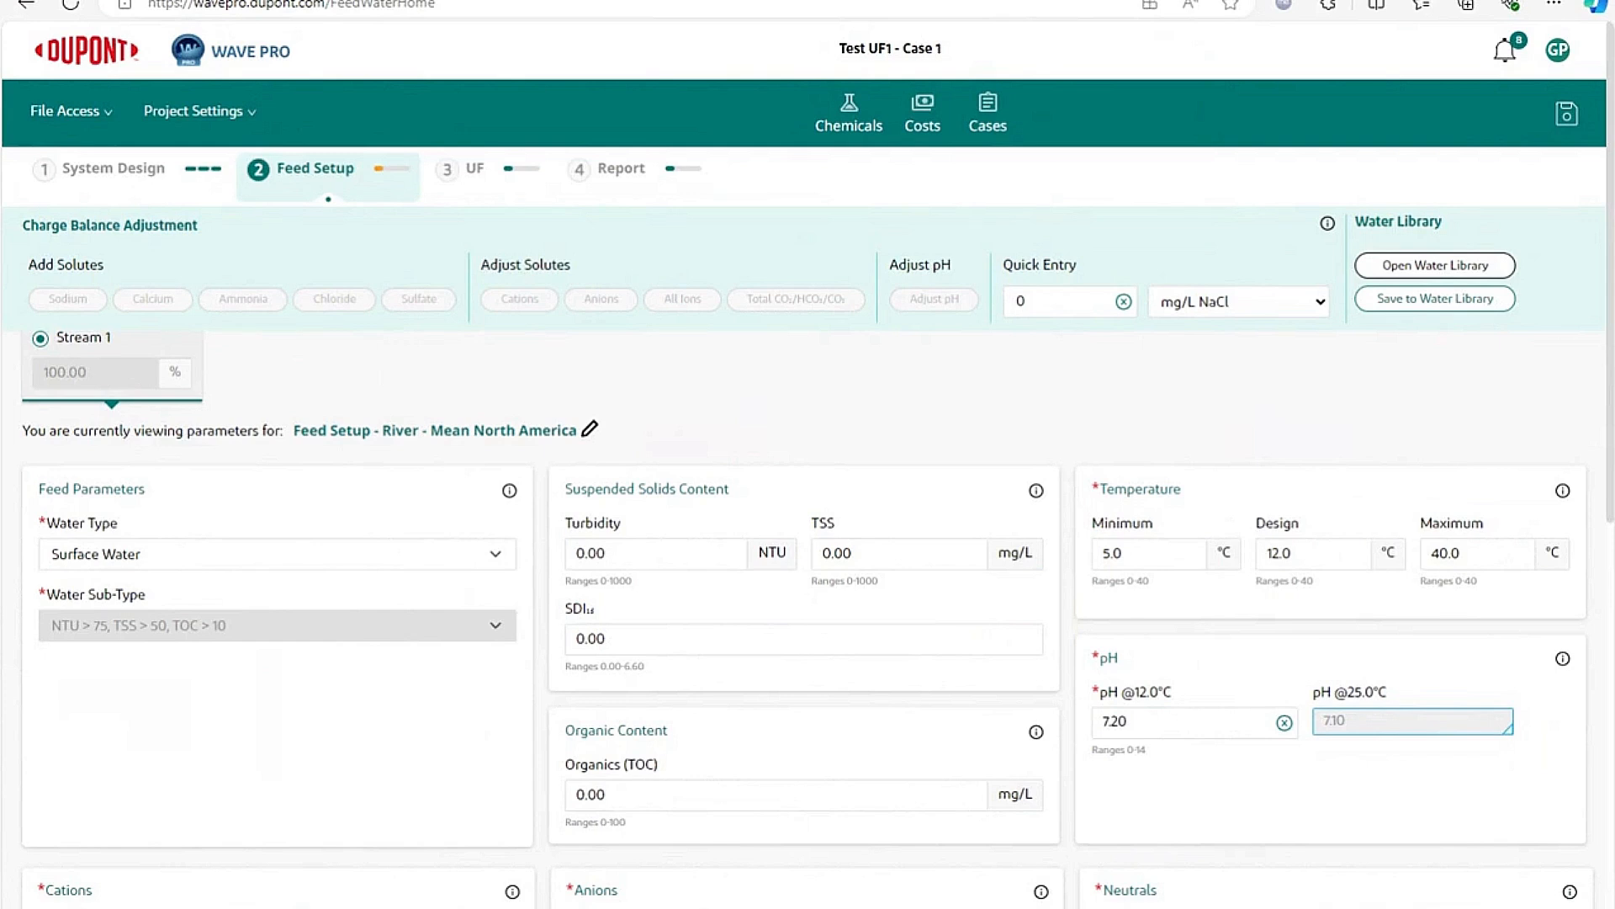
pyautogui.moveTo(1018, 419)
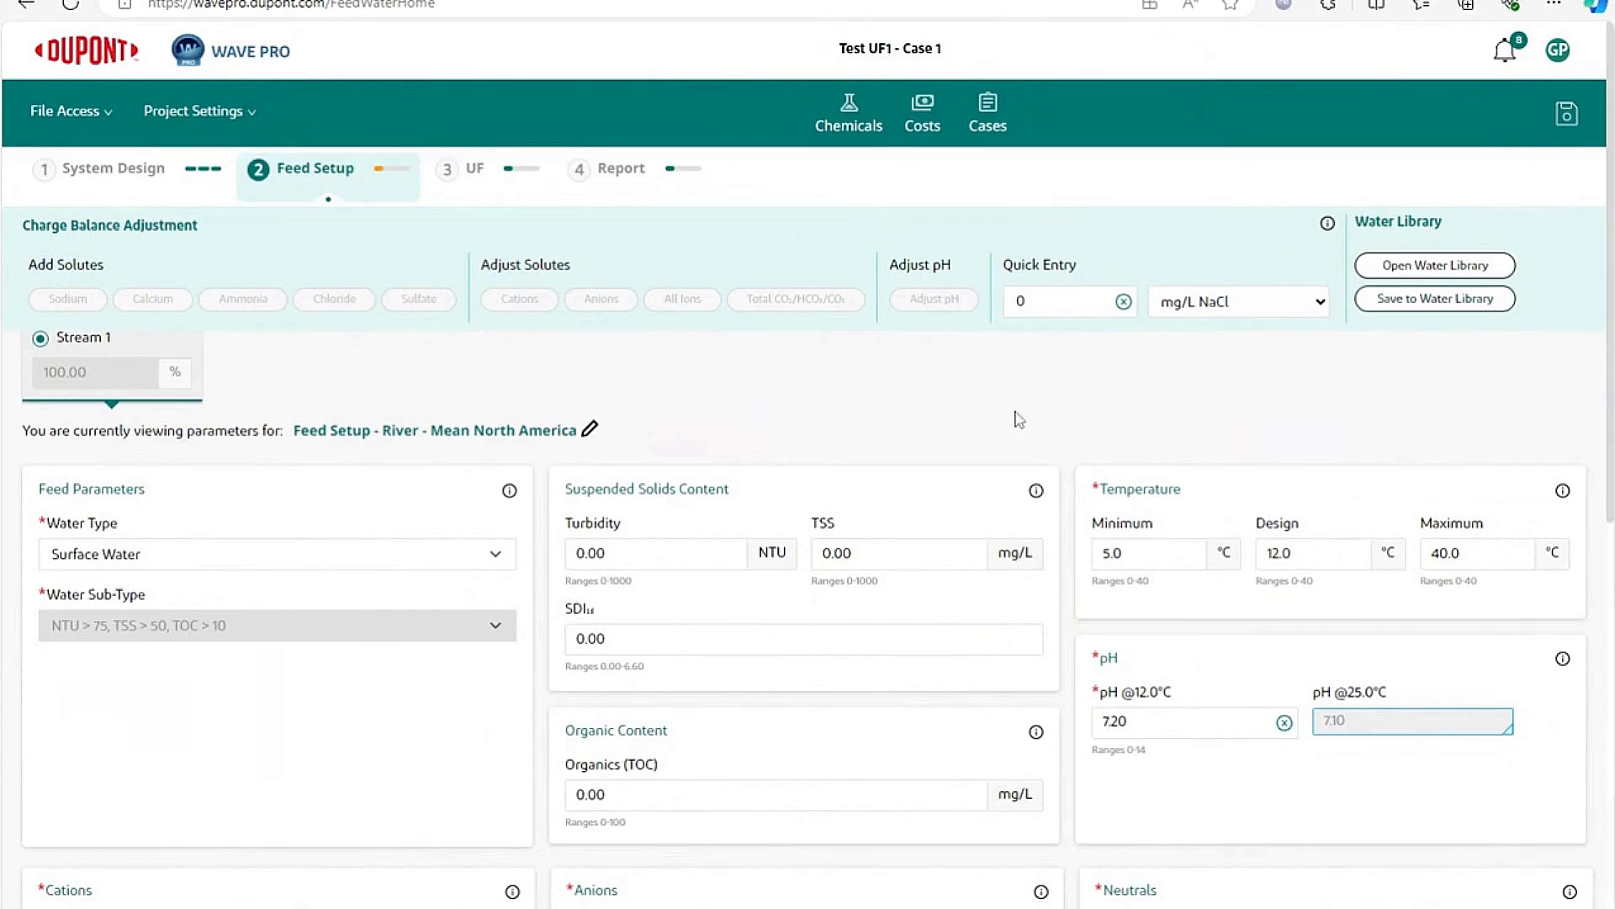
# Step: Change the chloride concentration in the Anions table to 7 mg/L
pyautogui.scroll(-3)
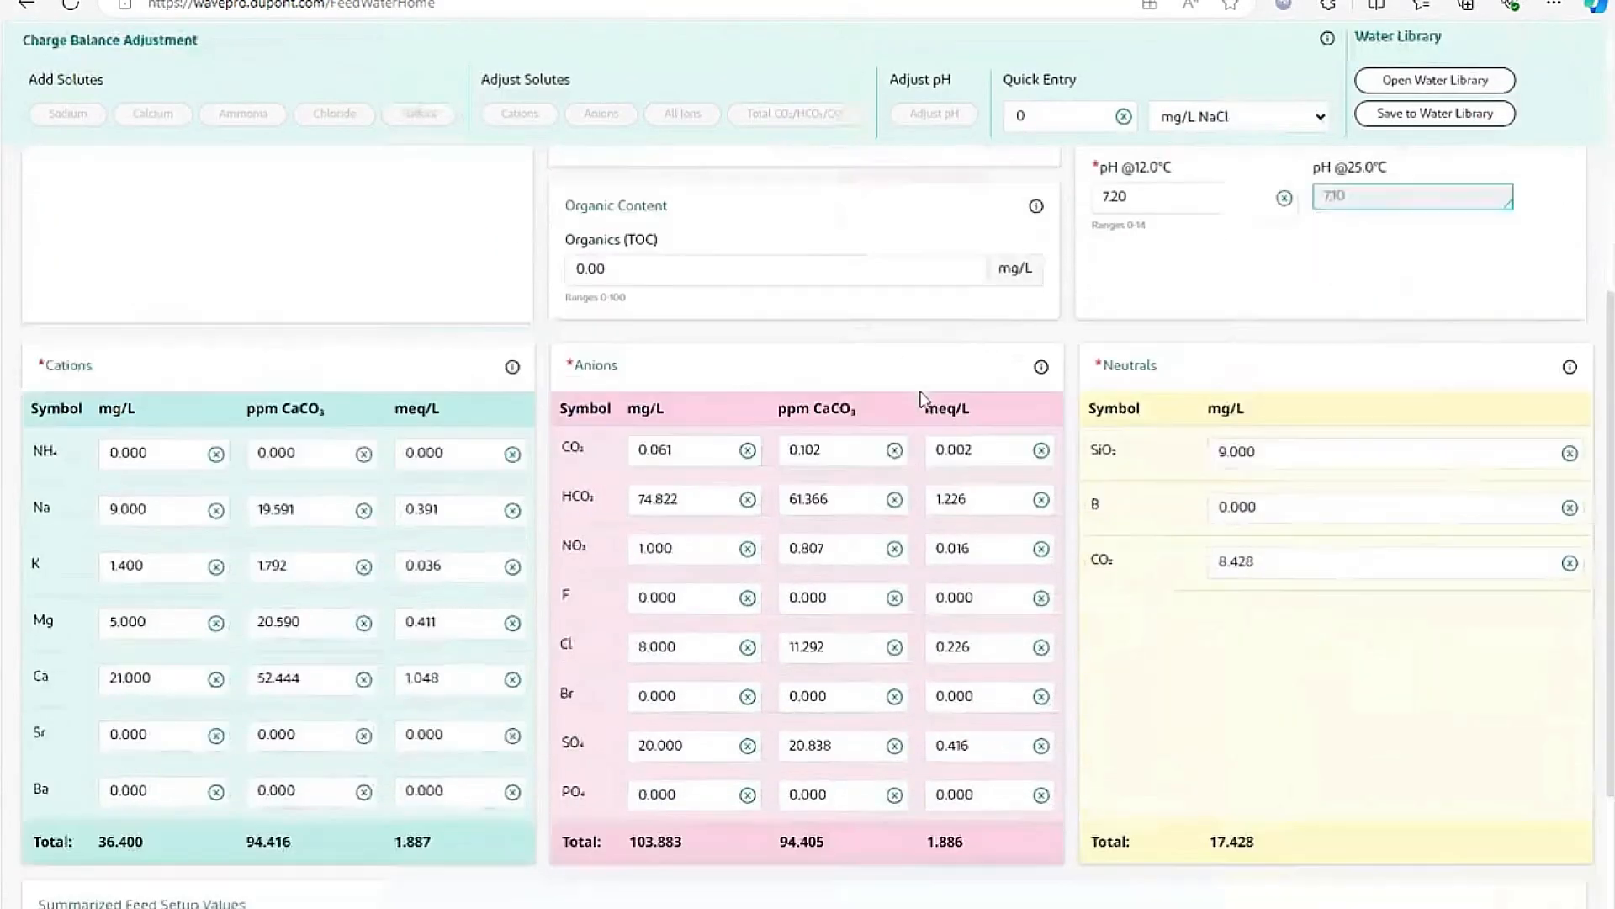
pyautogui.click(835, 449)
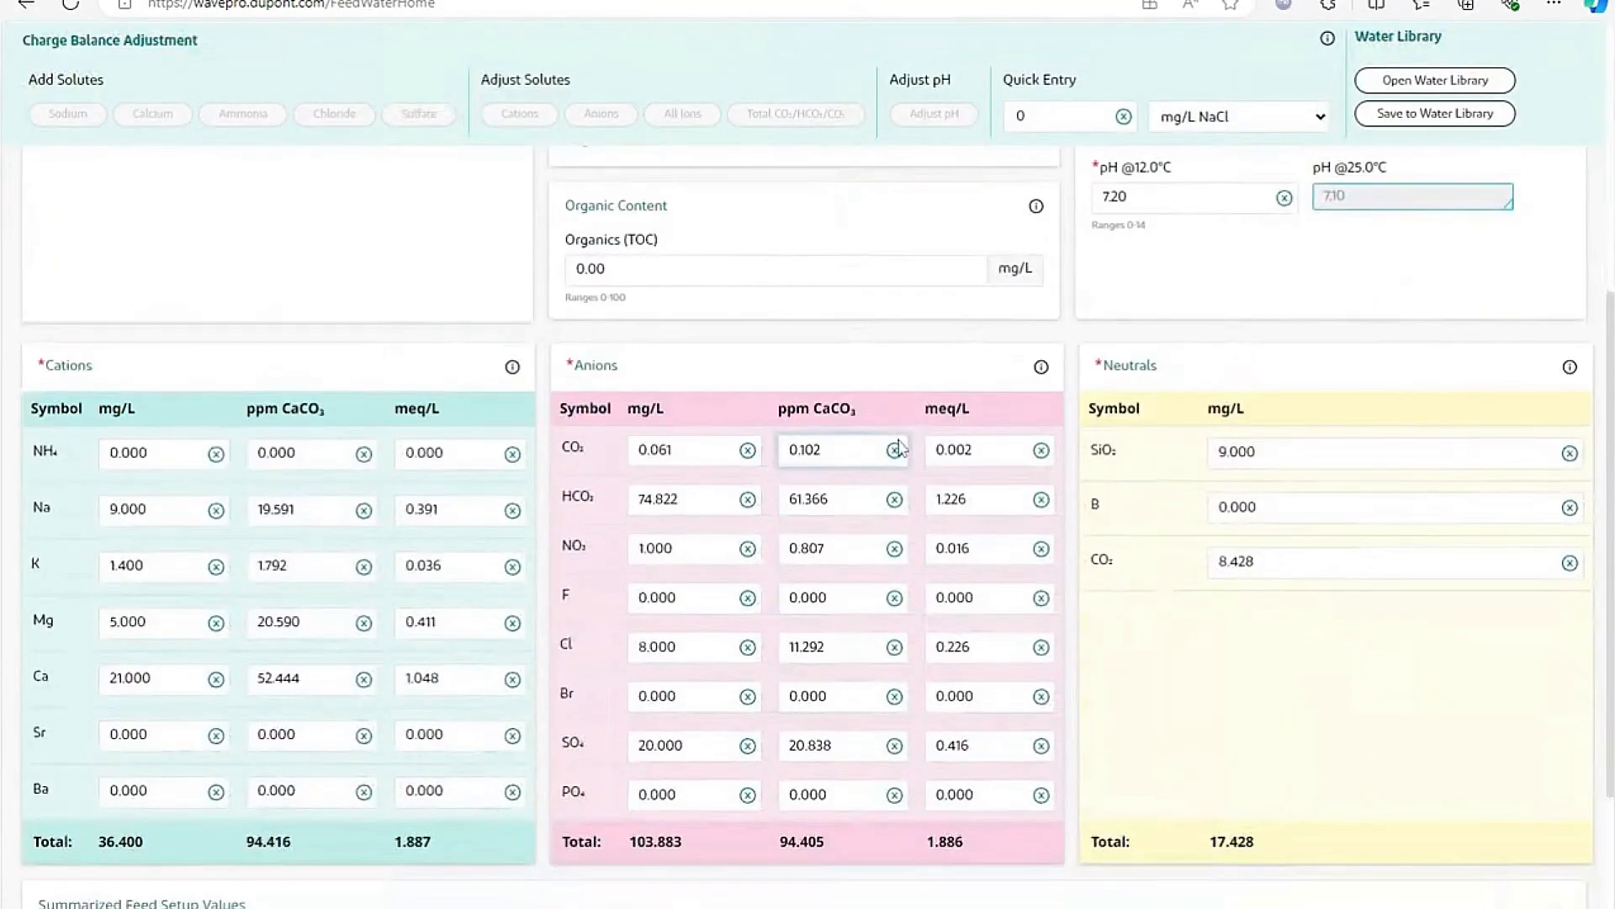
pyautogui.tripleClick(692, 647)
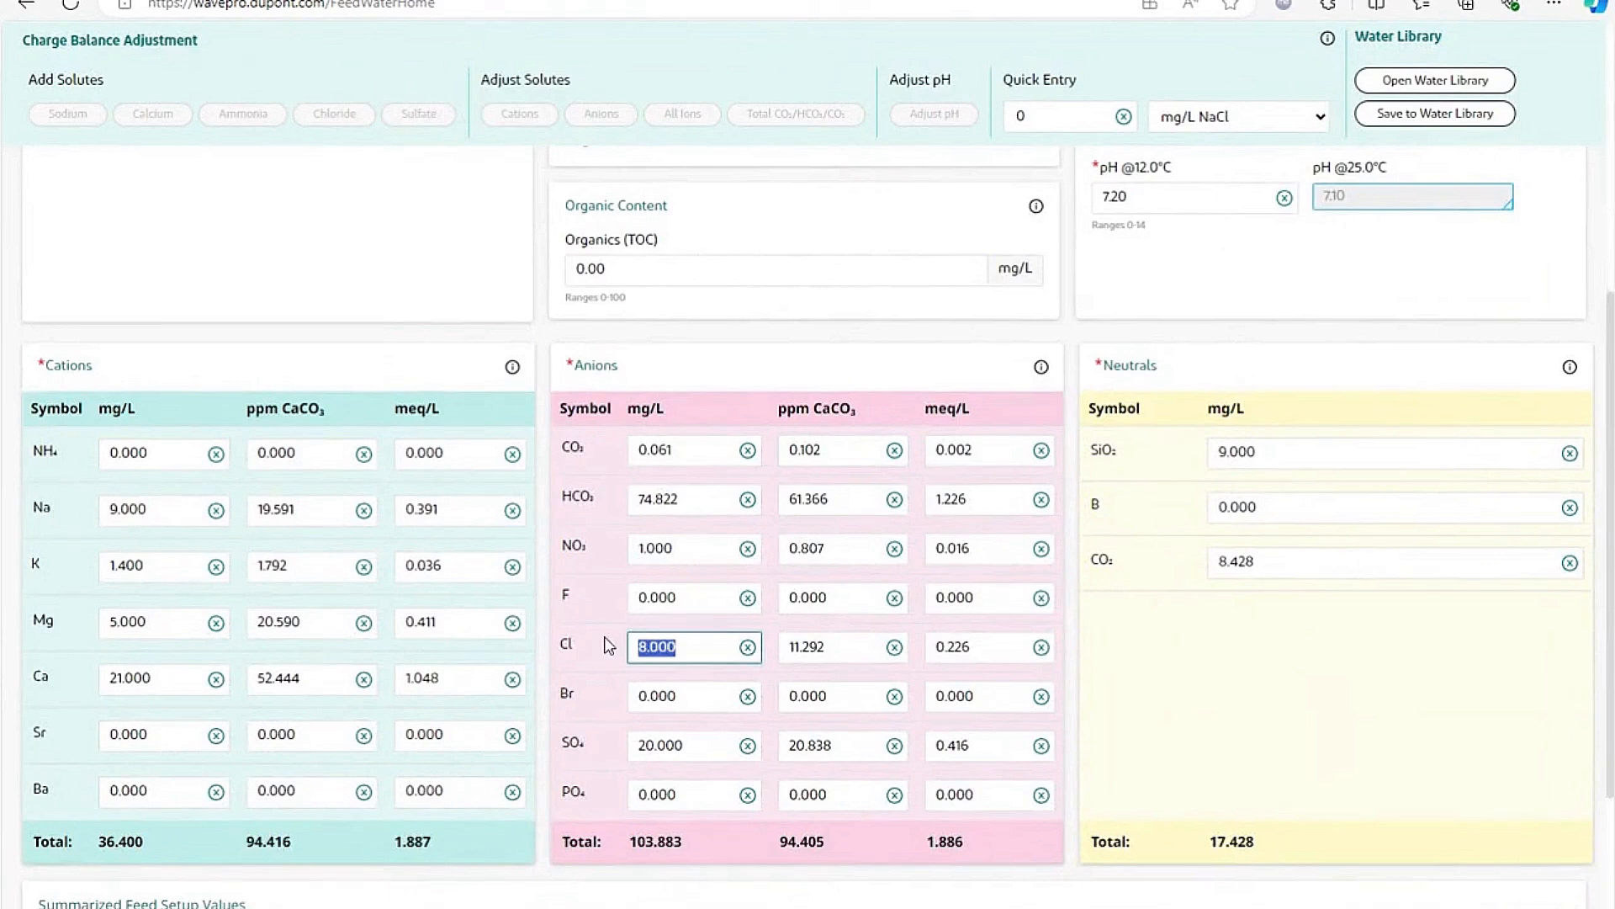
pyautogui.write('7')
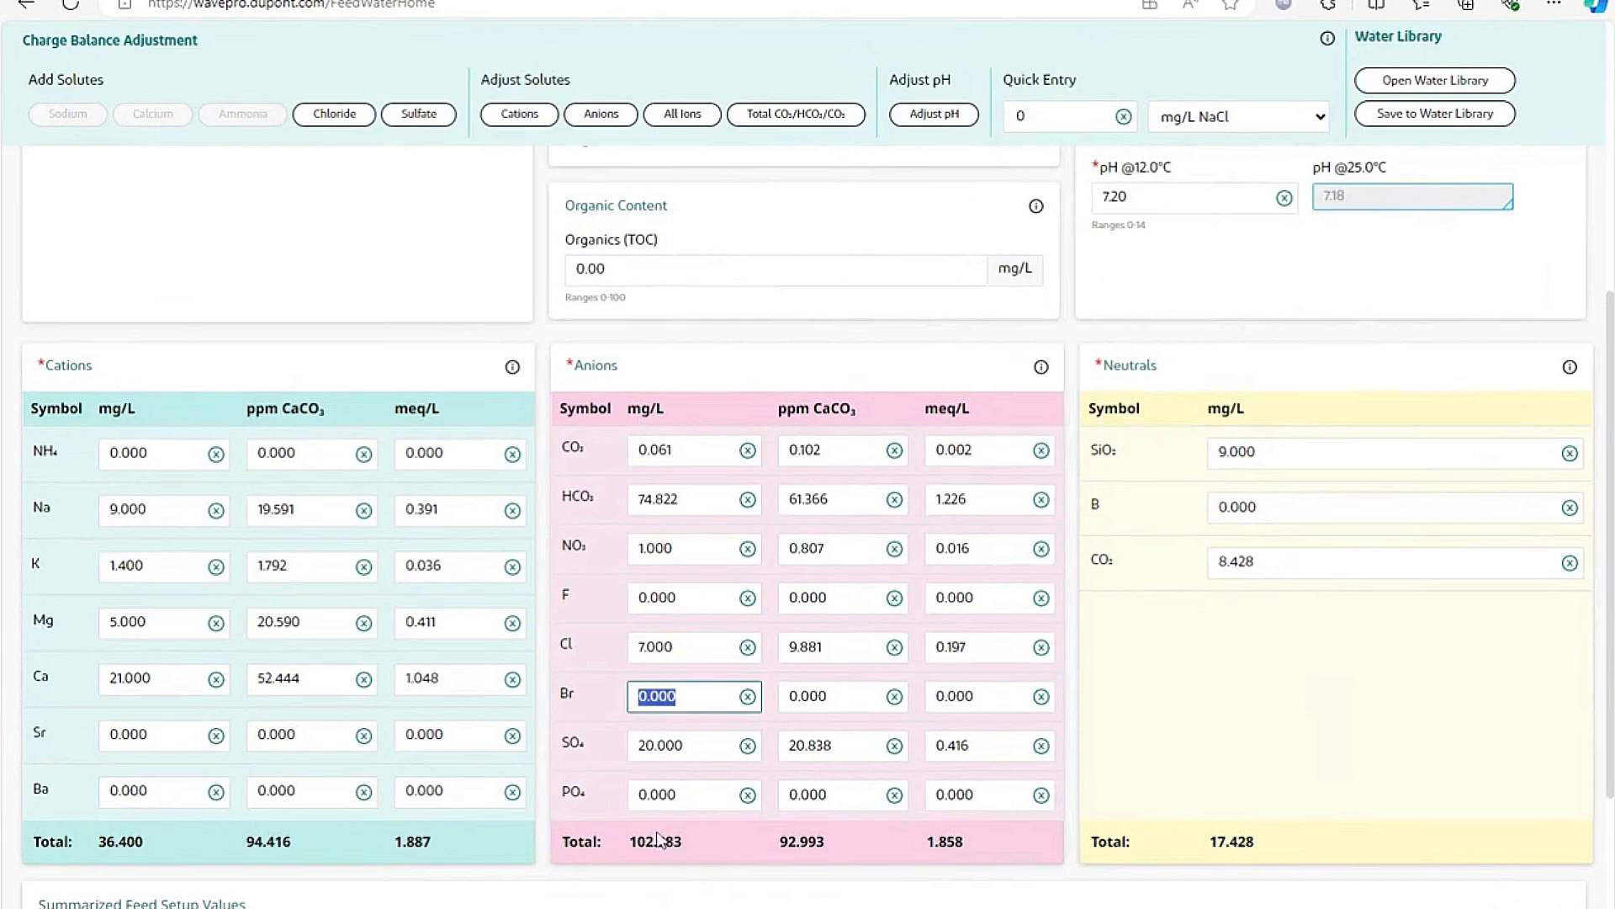
pyautogui.scroll(3)
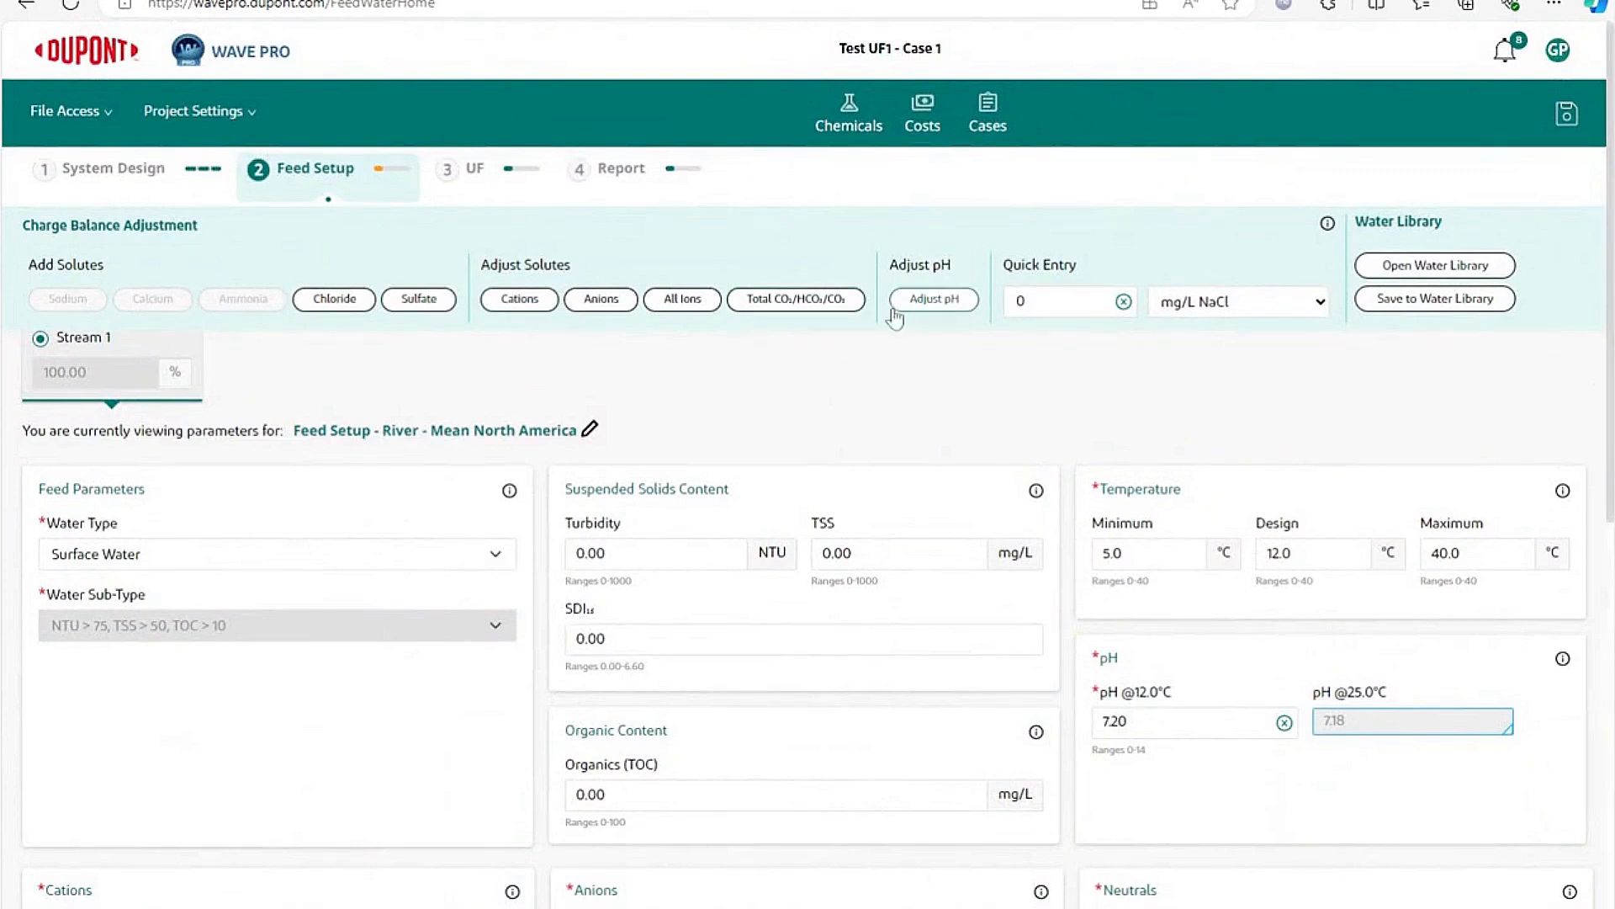
pyautogui.moveTo(724, 337)
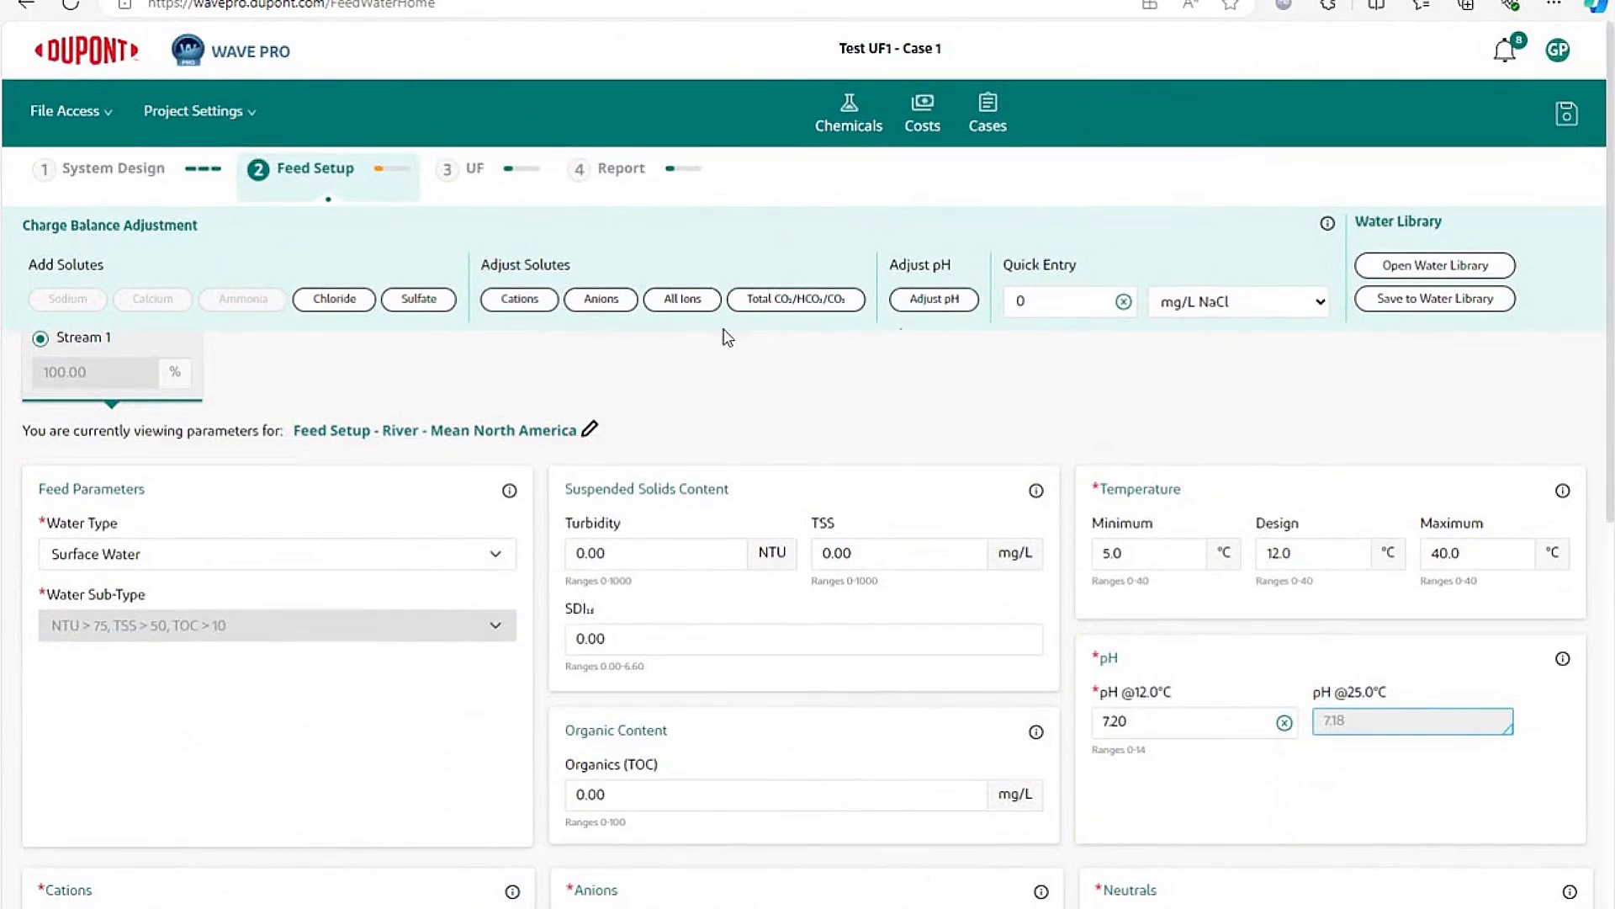
pyautogui.moveTo(495, 342)
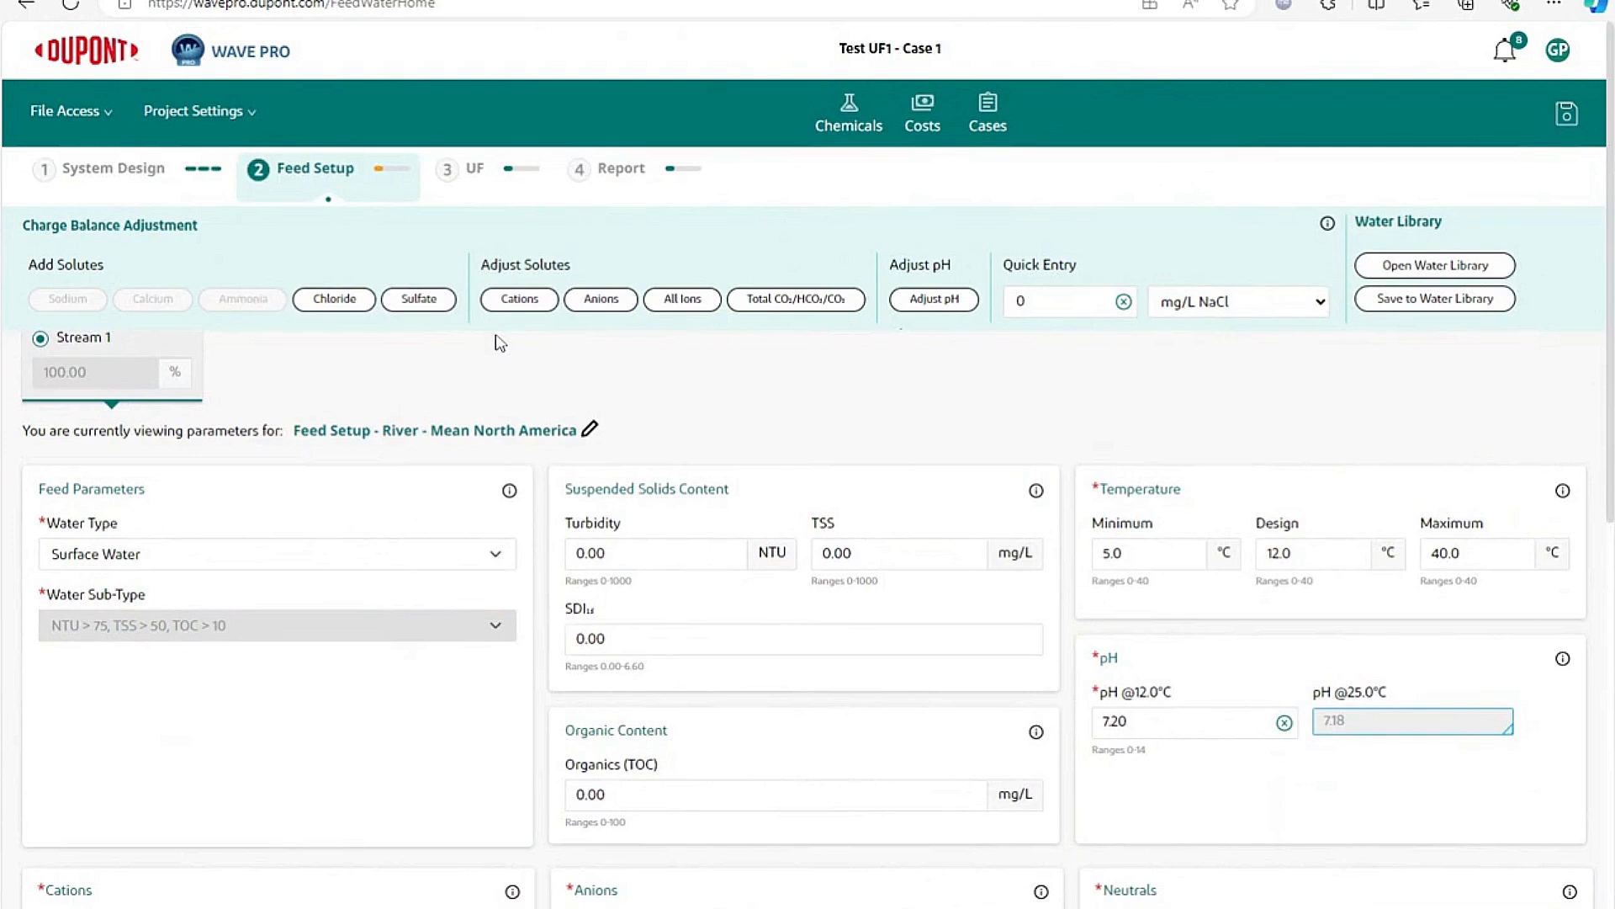
pyautogui.moveTo(391, 330)
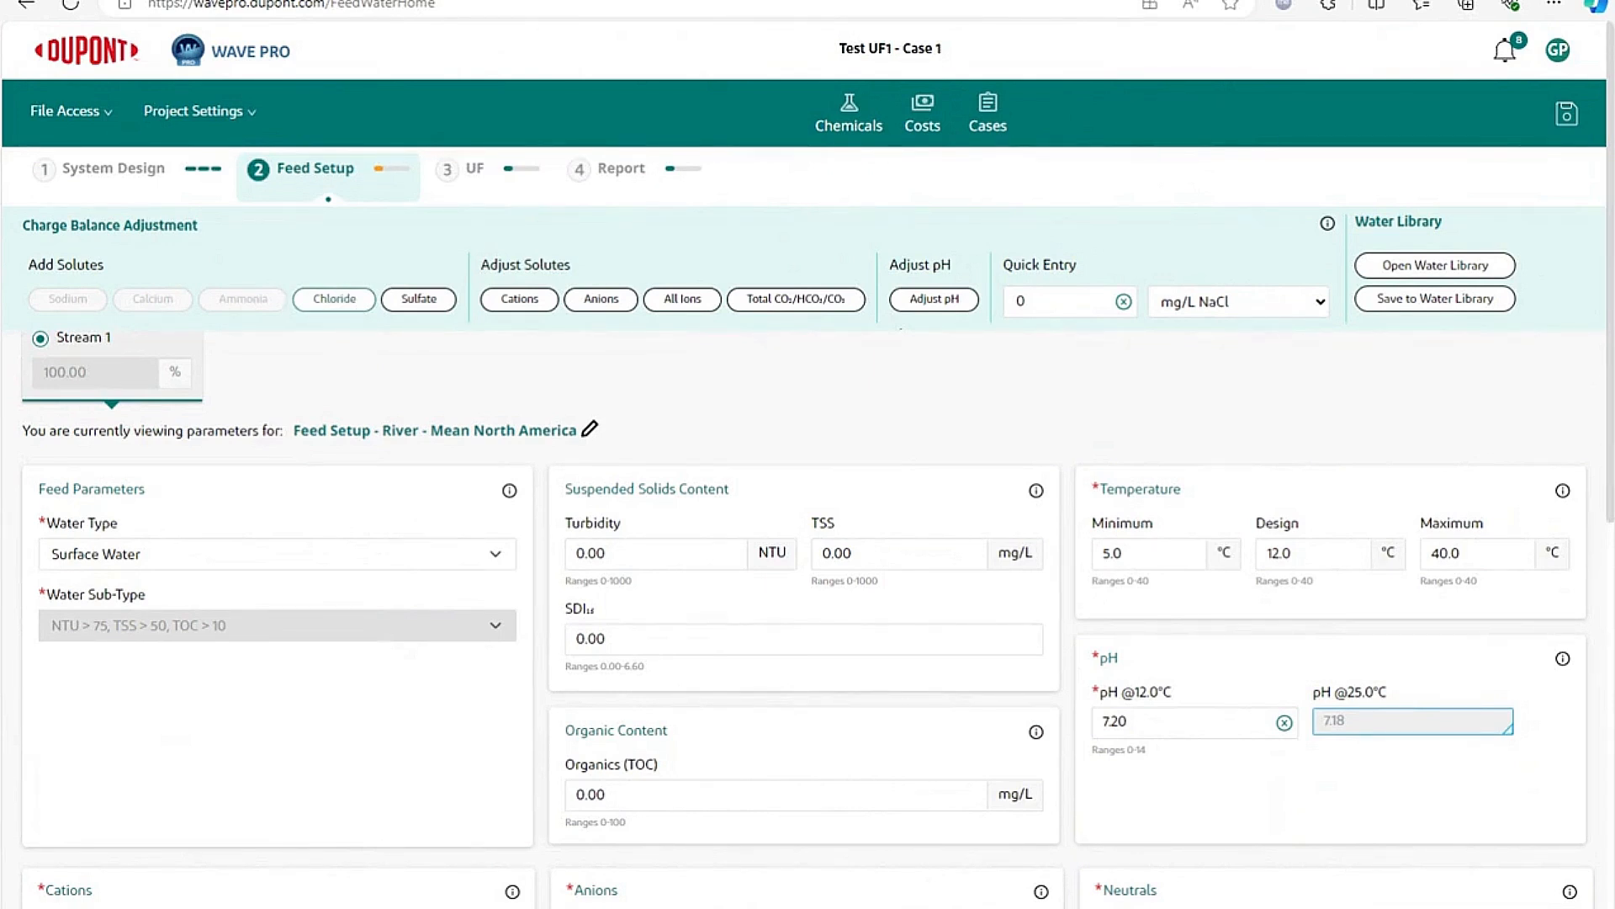
pyautogui.moveTo(519, 299)
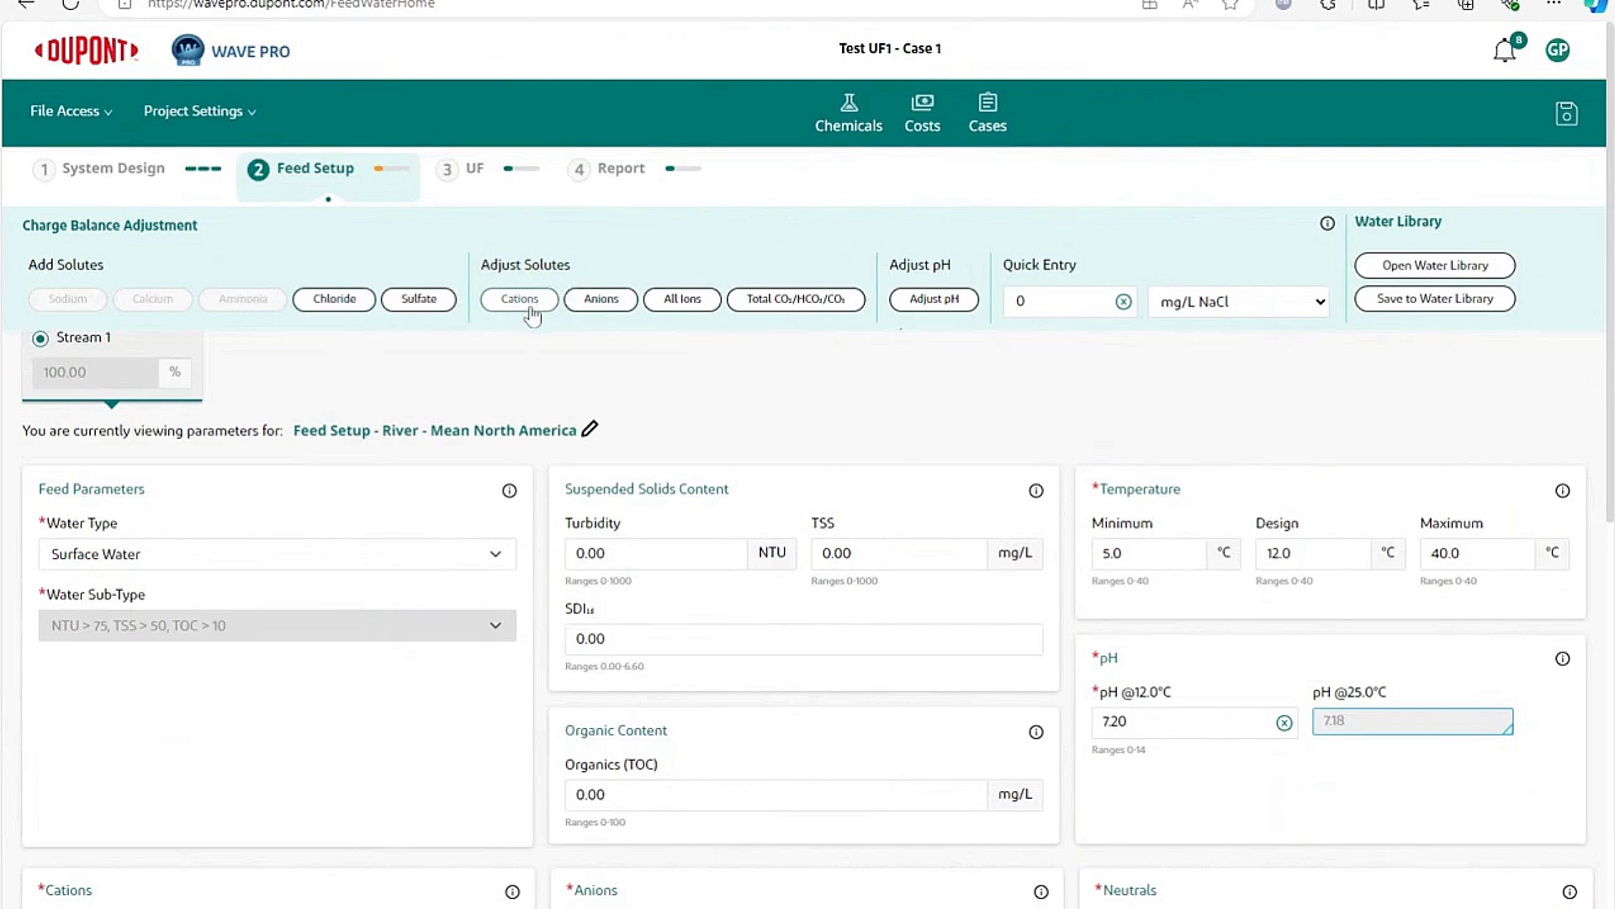
pyautogui.moveTo(683, 300)
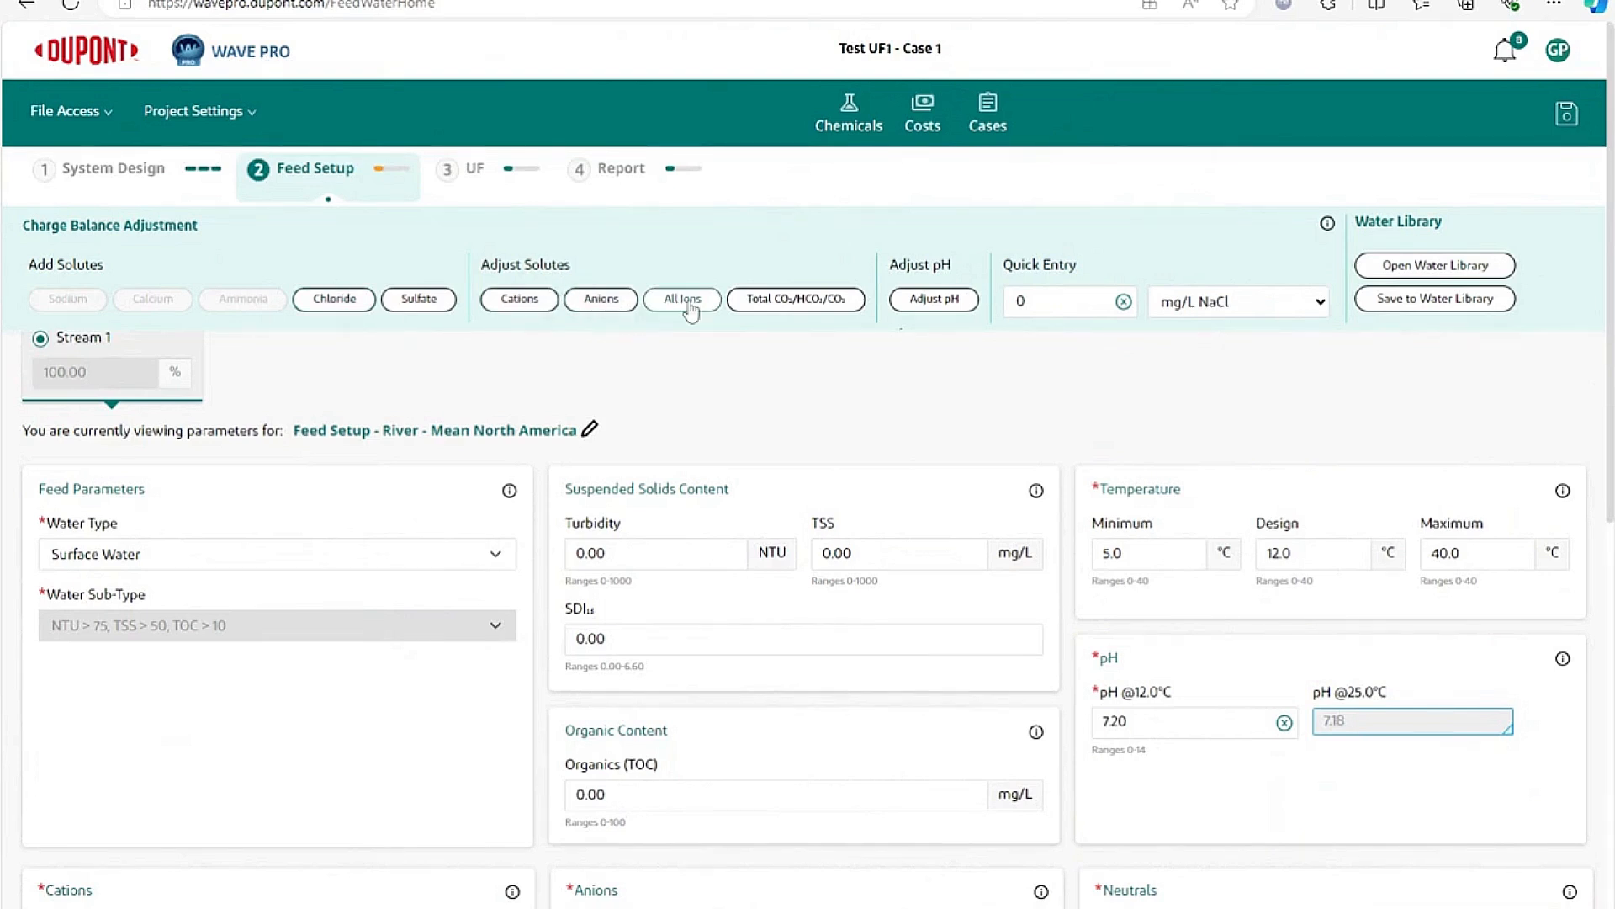
pyautogui.moveTo(814, 314)
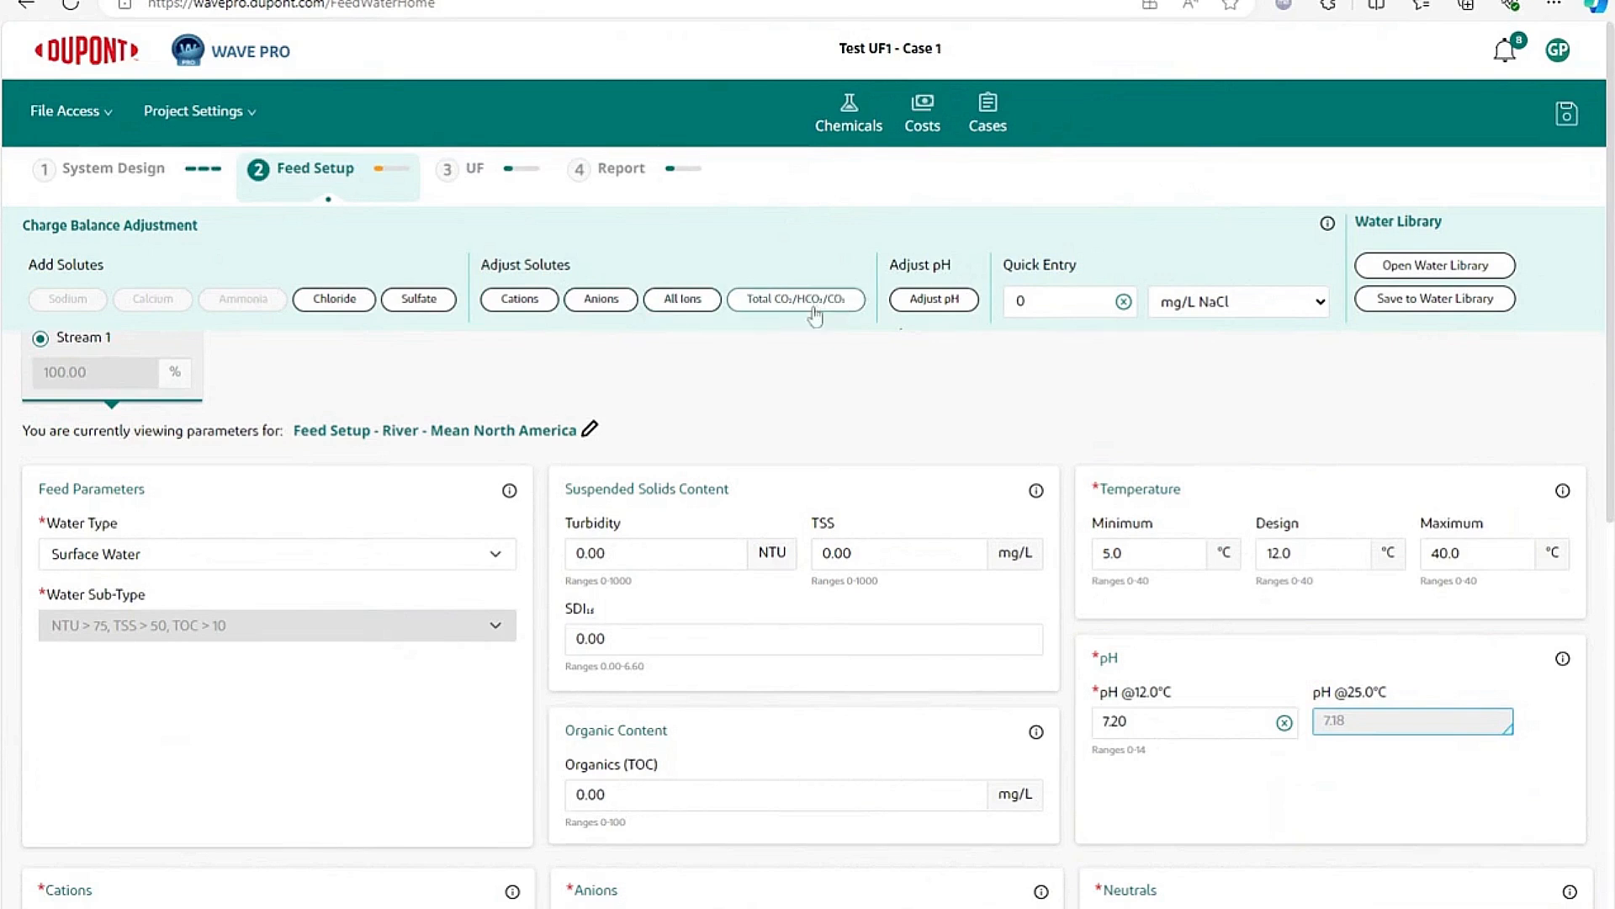
pyautogui.moveTo(793, 317)
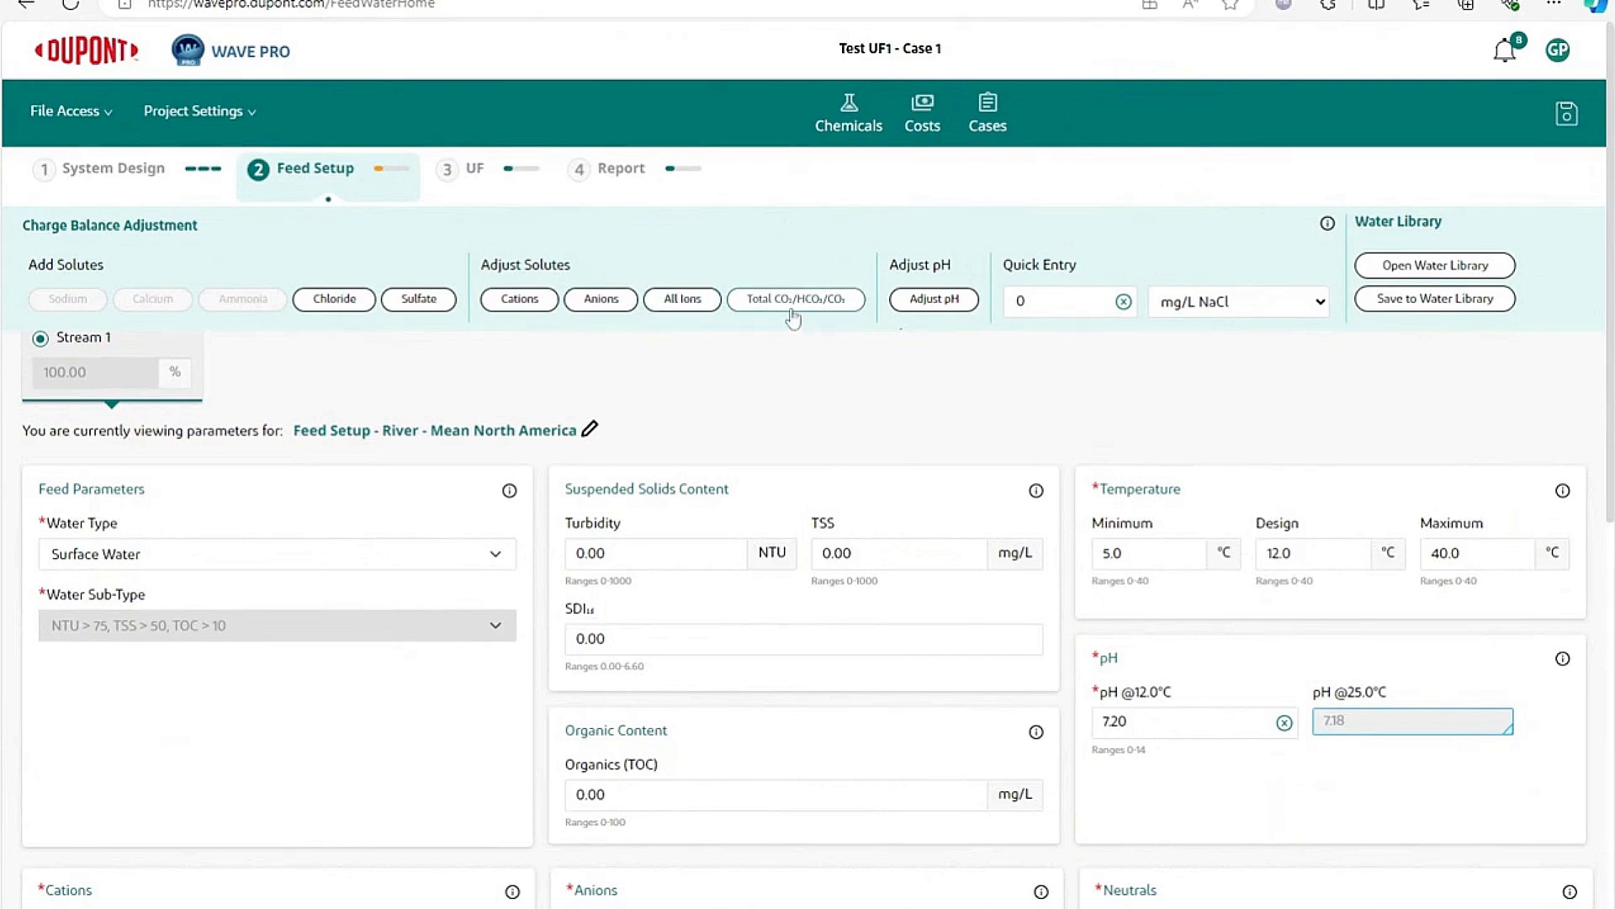
pyautogui.moveTo(843, 316)
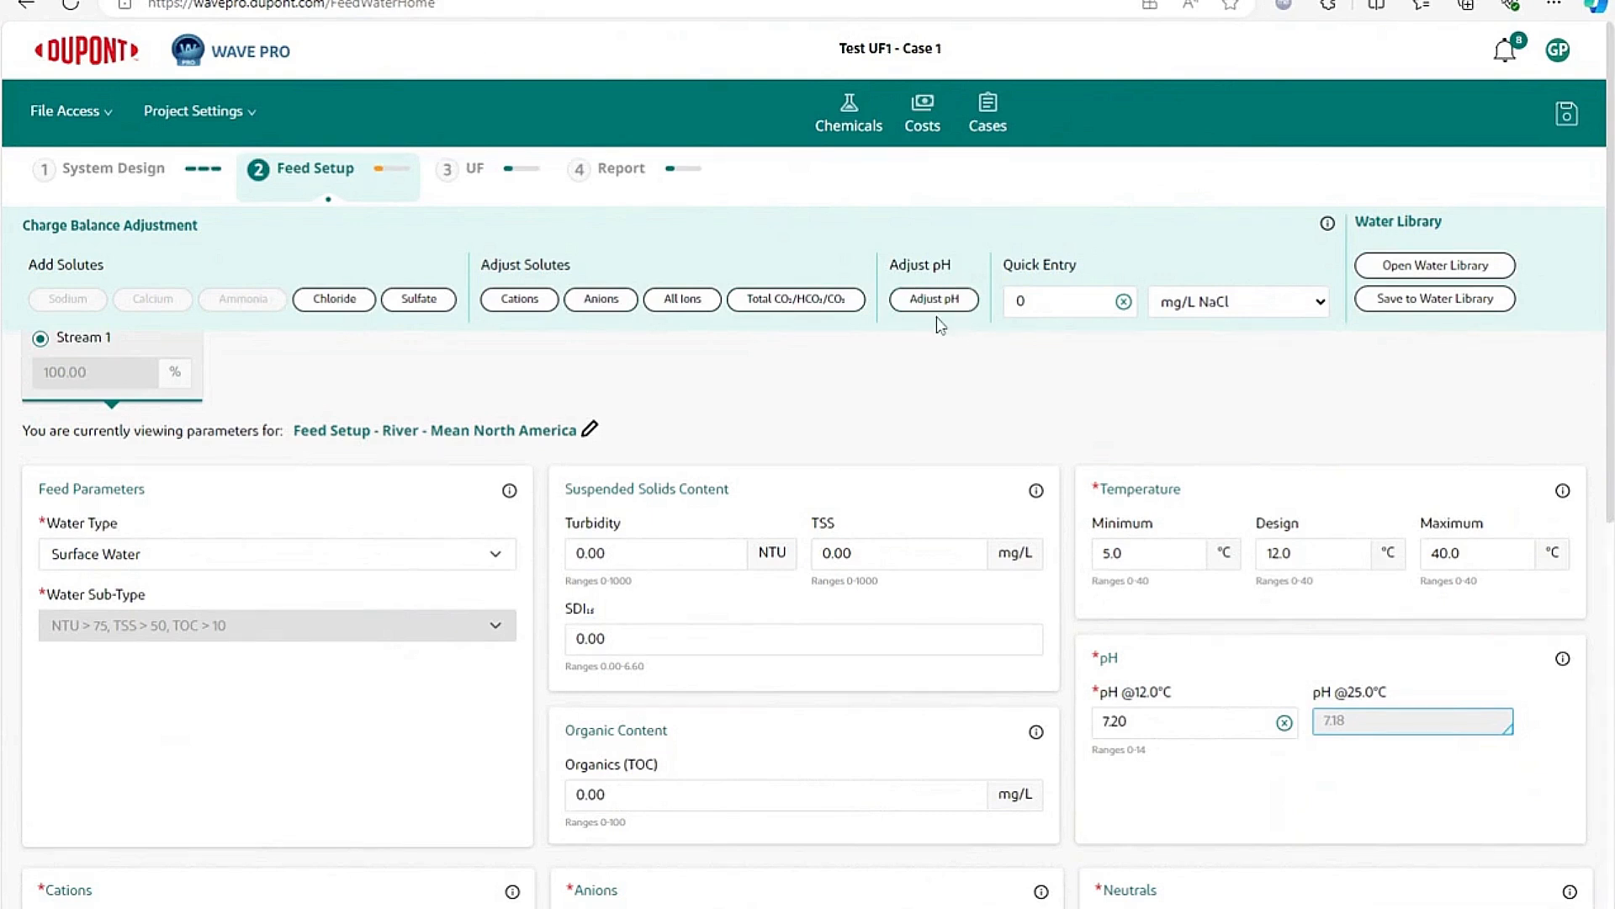
pyautogui.moveTo(417, 299)
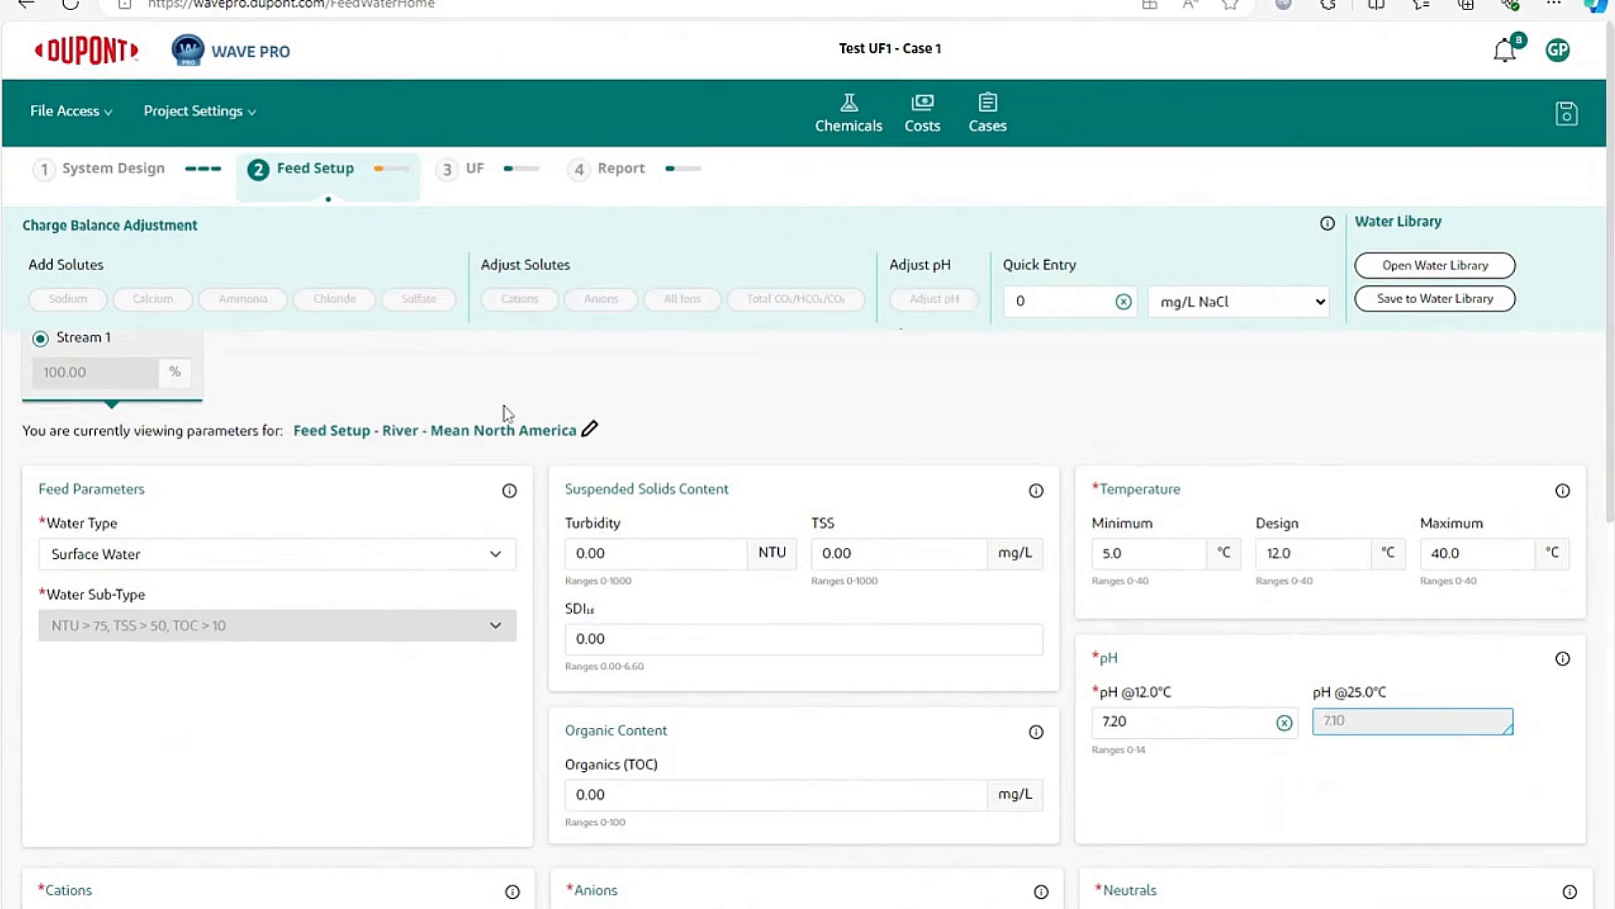
pyautogui.scroll(-3)
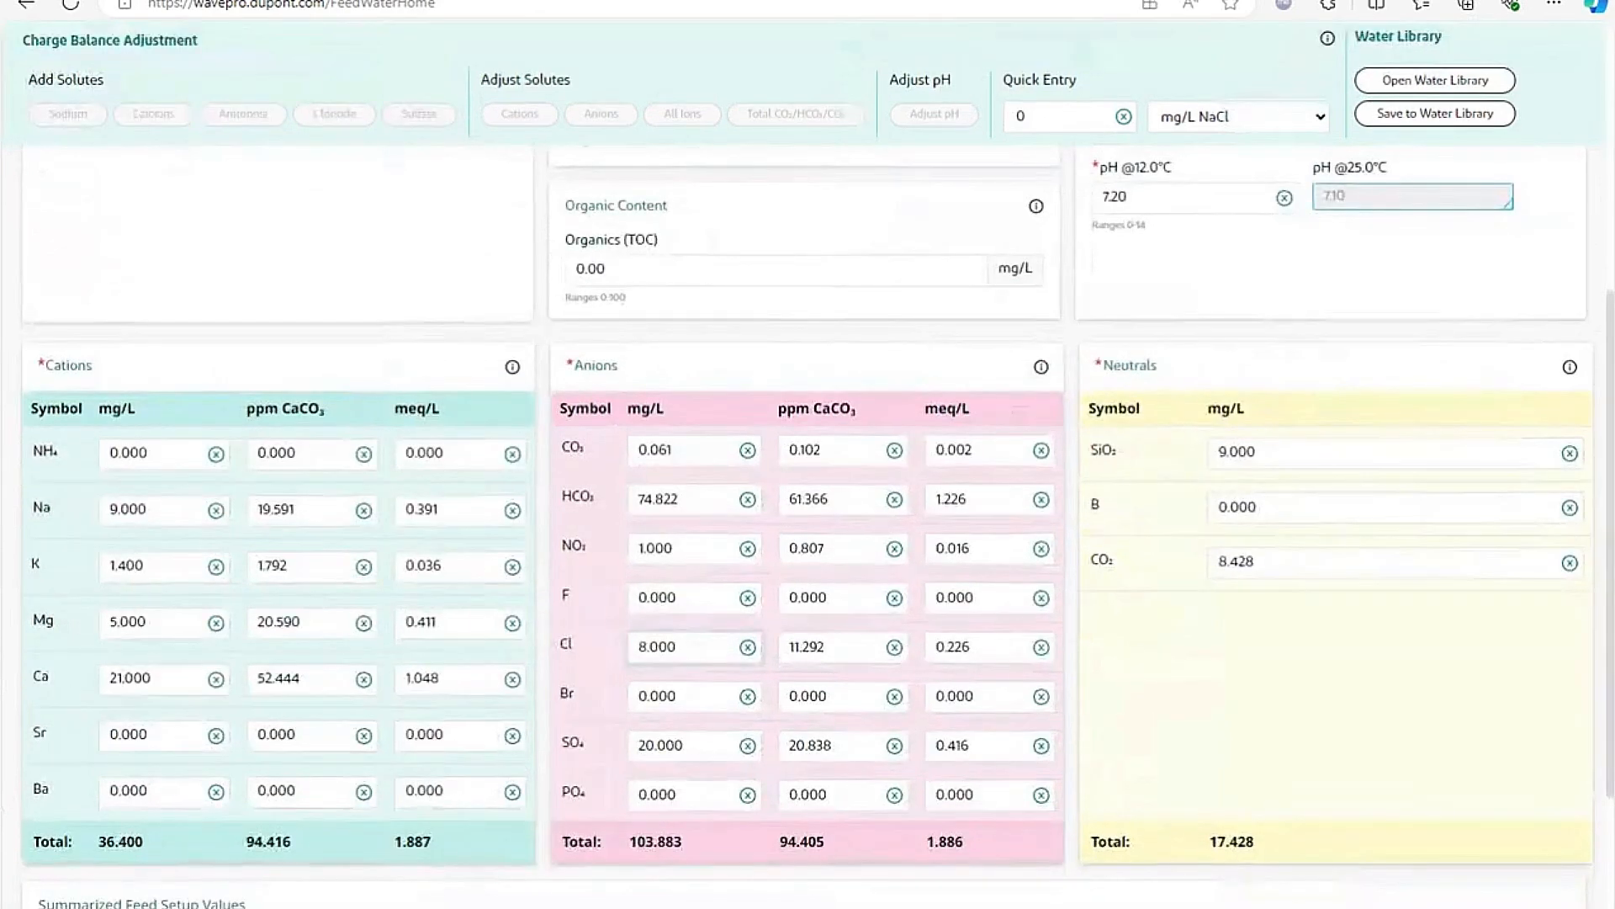
pyautogui.click(692, 647)
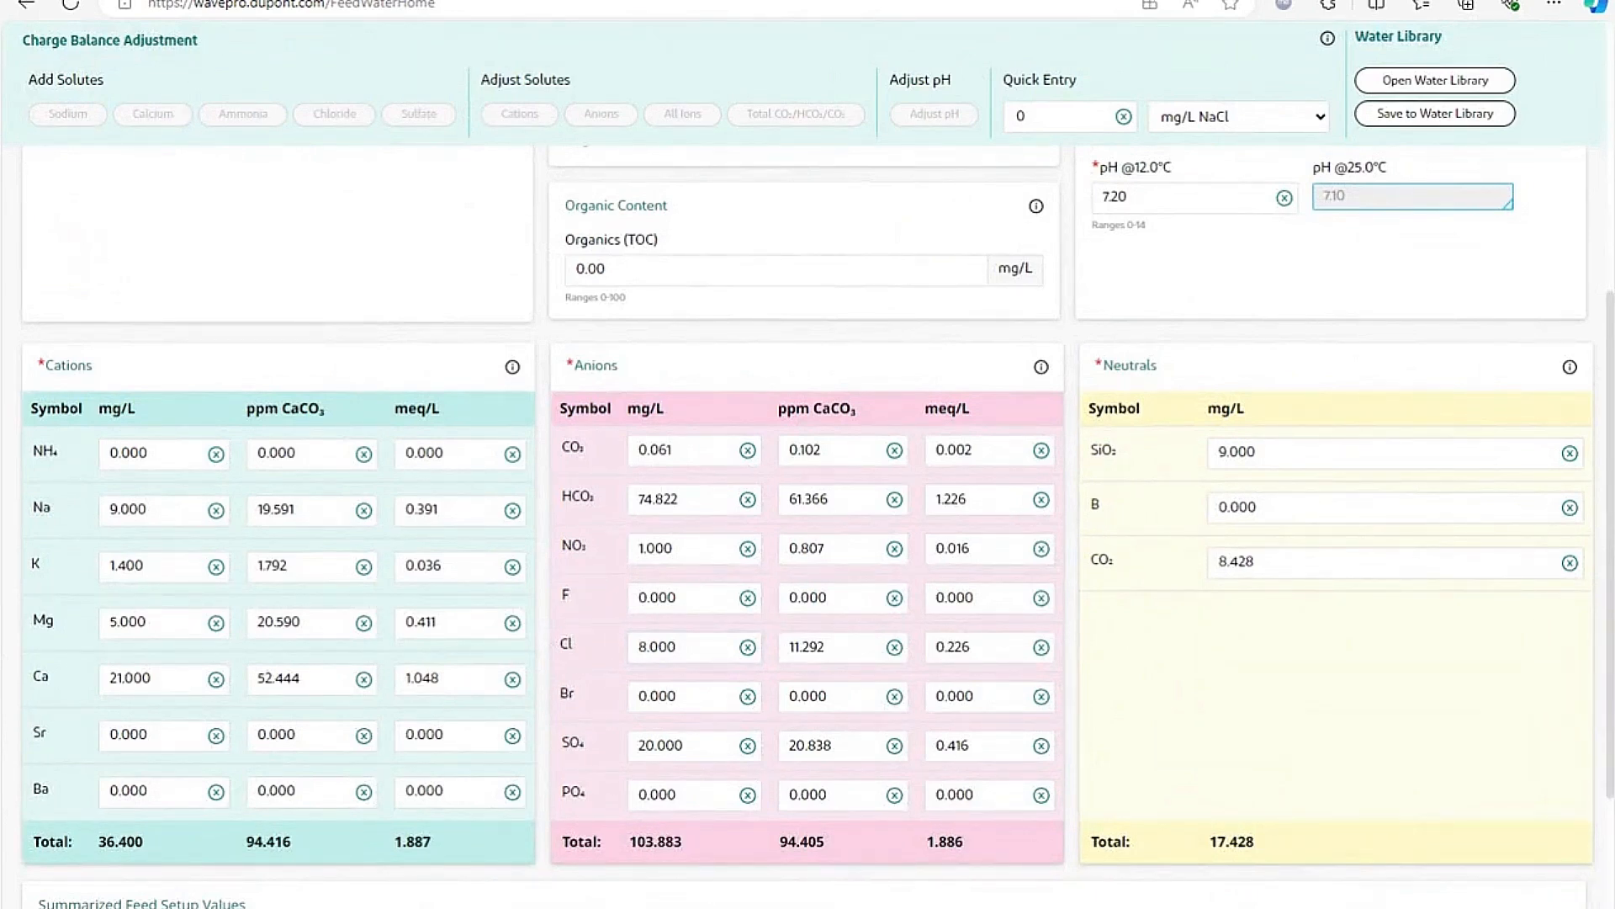
pyautogui.scroll(3)
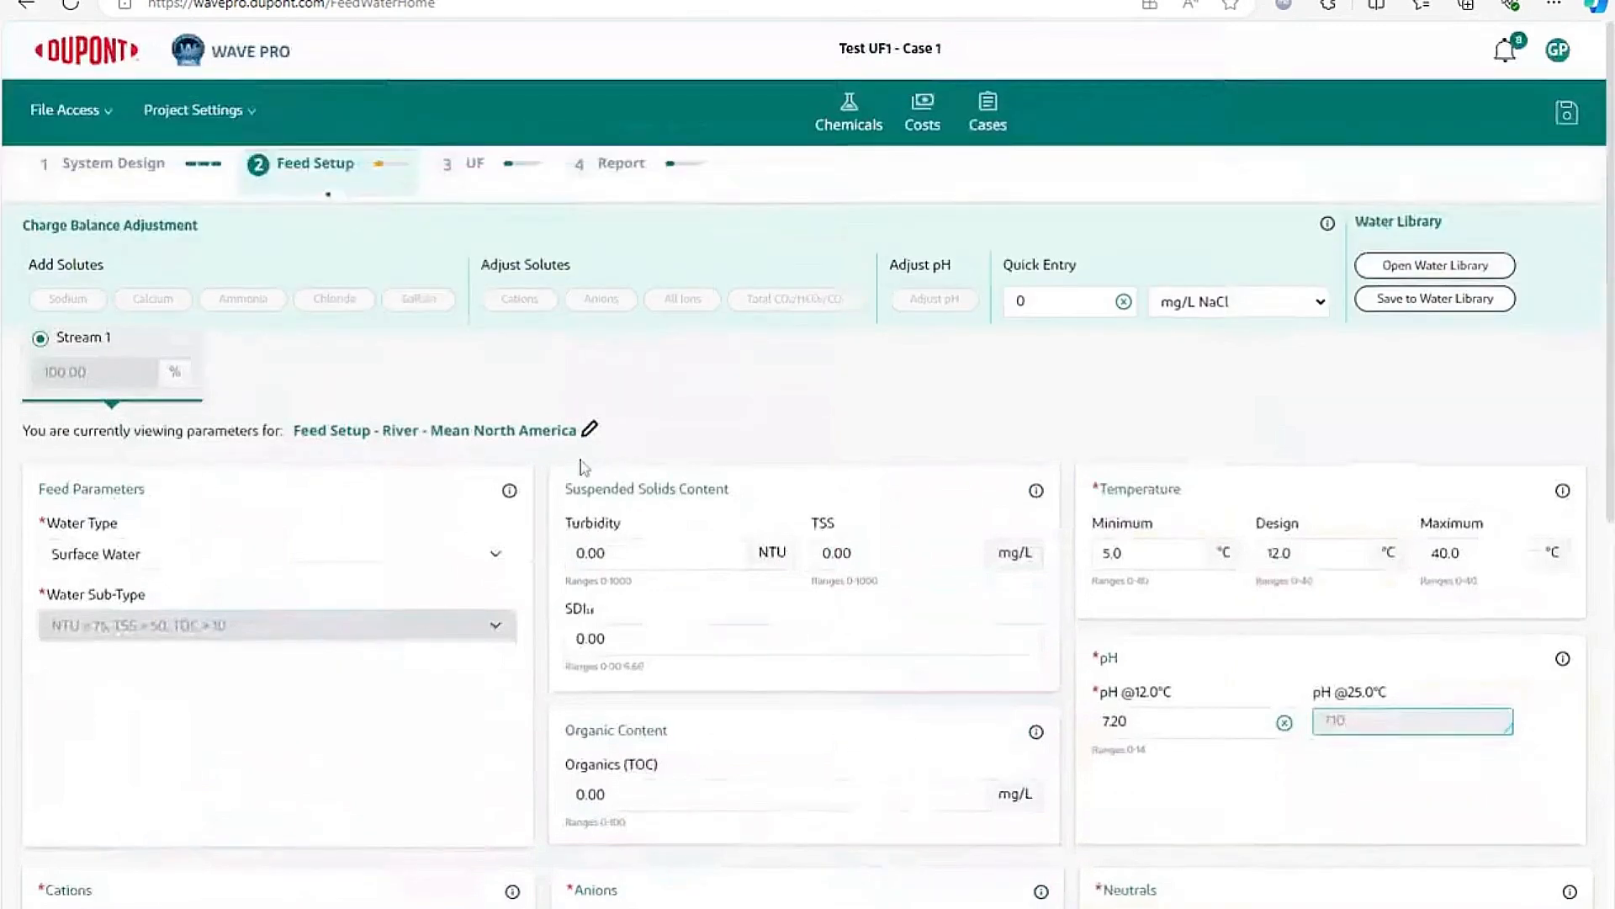